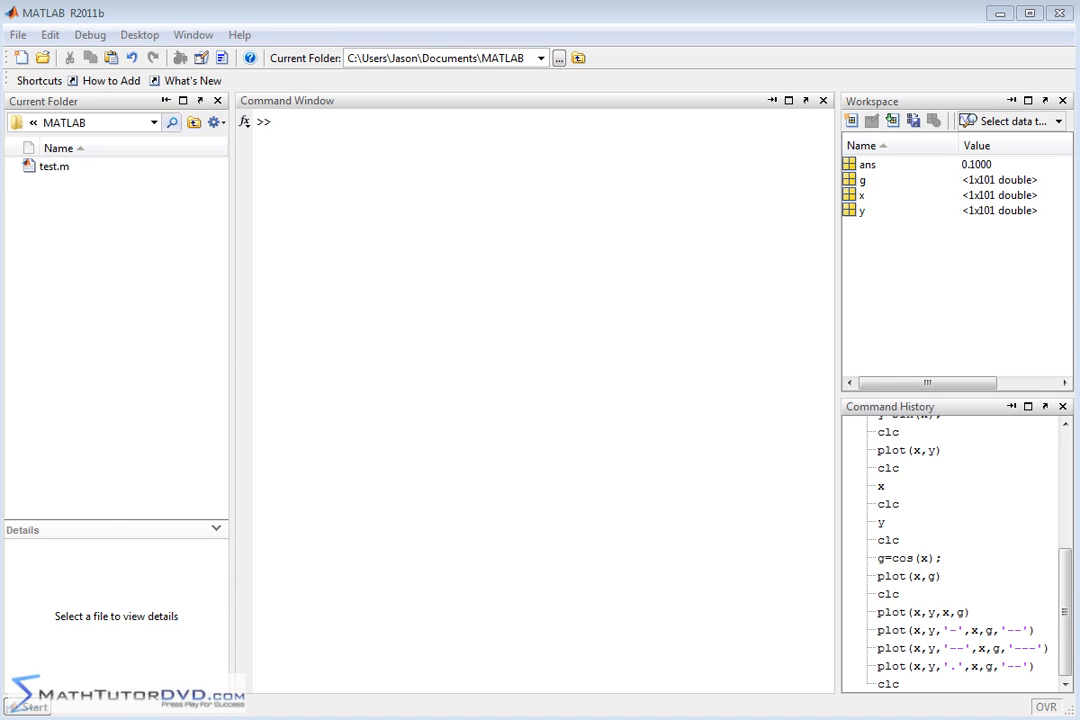
pyautogui.moveTo(400, 172)
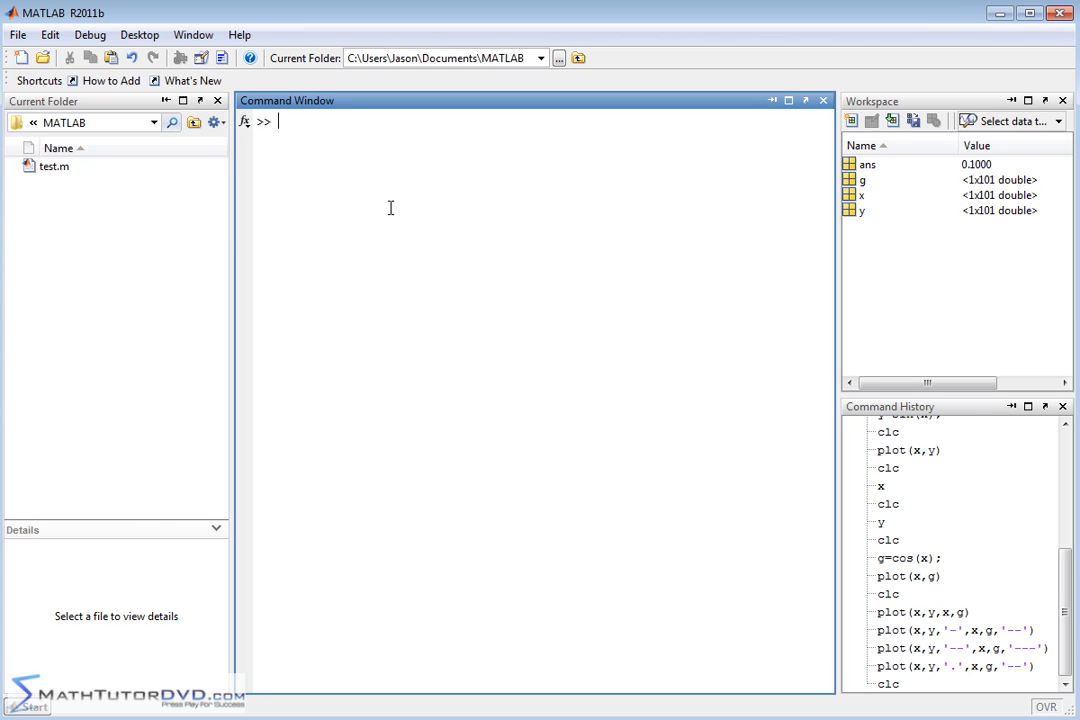
pyautogui.moveTo(356, 196)
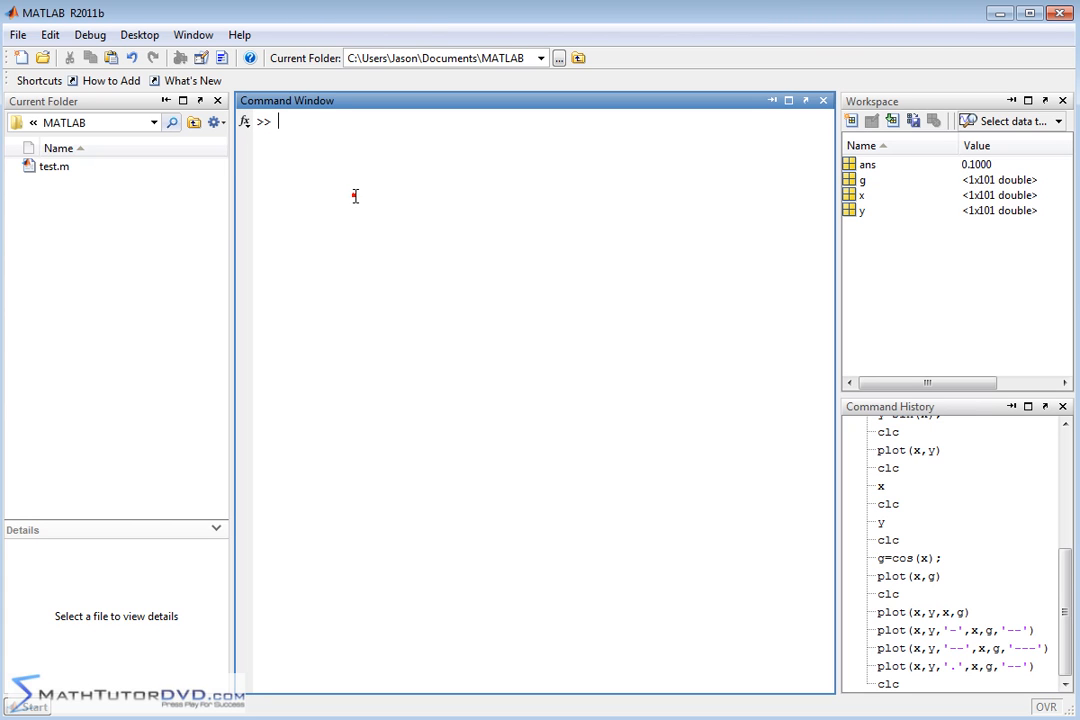
pyautogui.moveTo(356, 196)
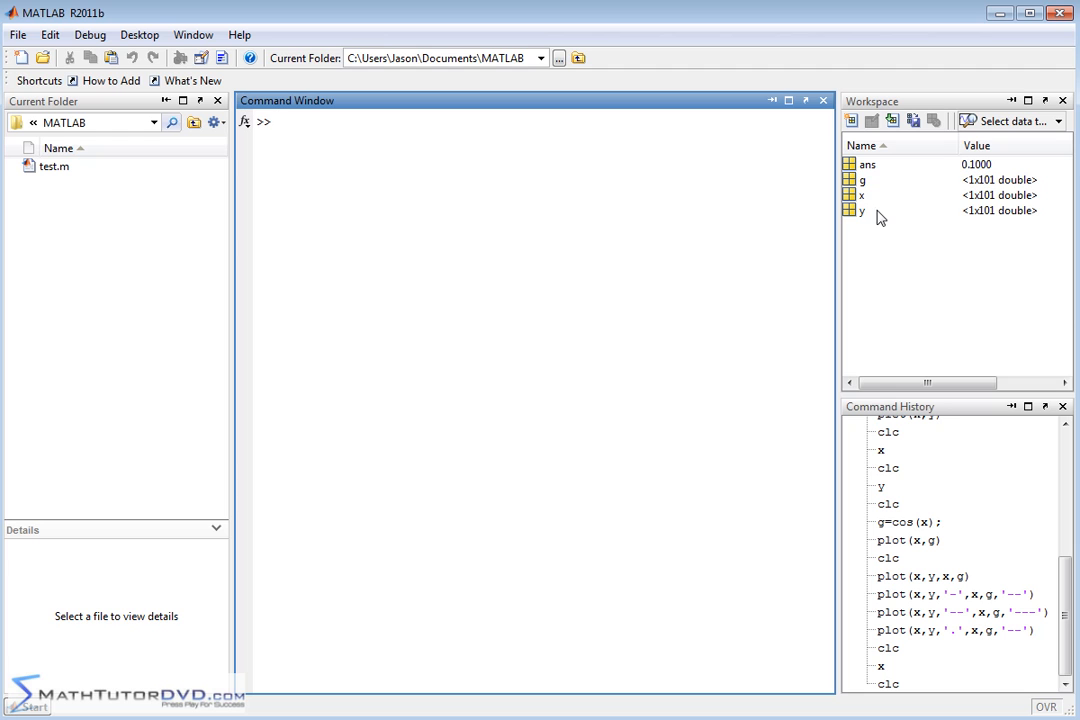
# - Run plot(x,y,x,g) so the sine and cosine curves appear on one set of axes
pyautogui.write('plot(x,y')
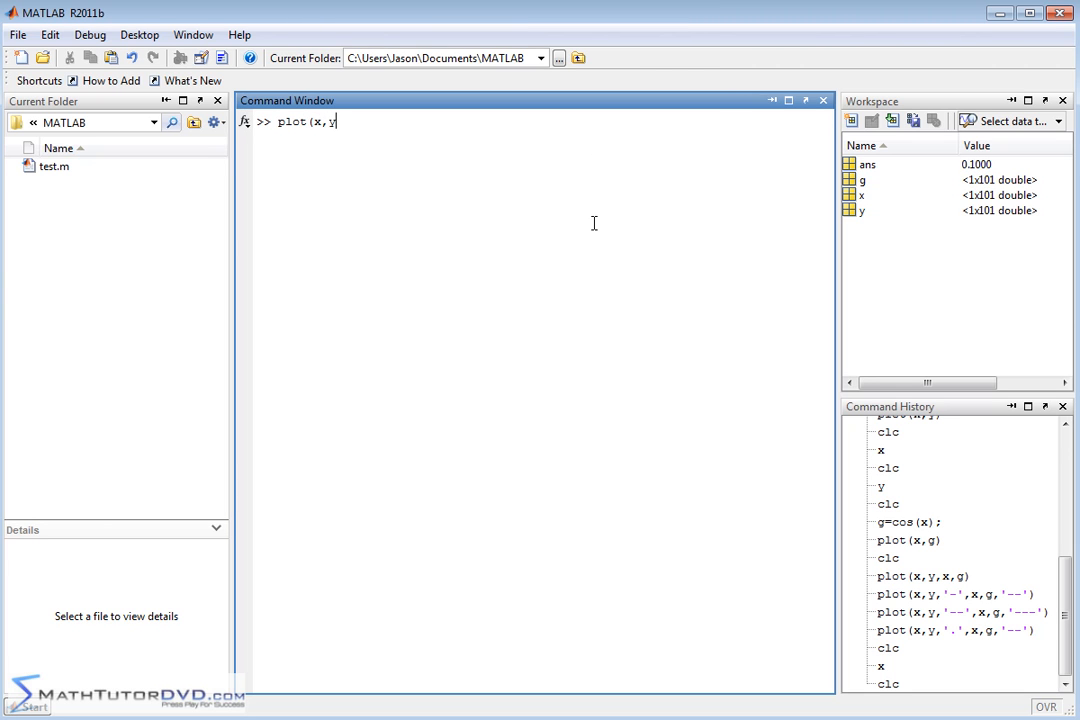
pyautogui.write(',x,g)')
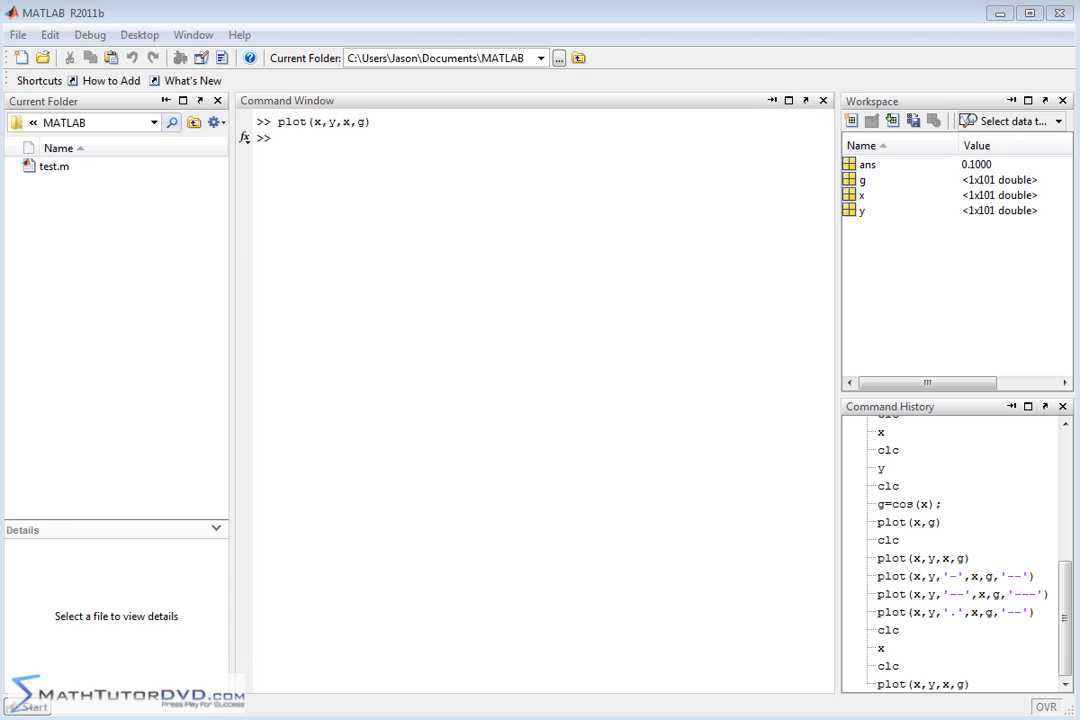
pyautogui.press('Enter')
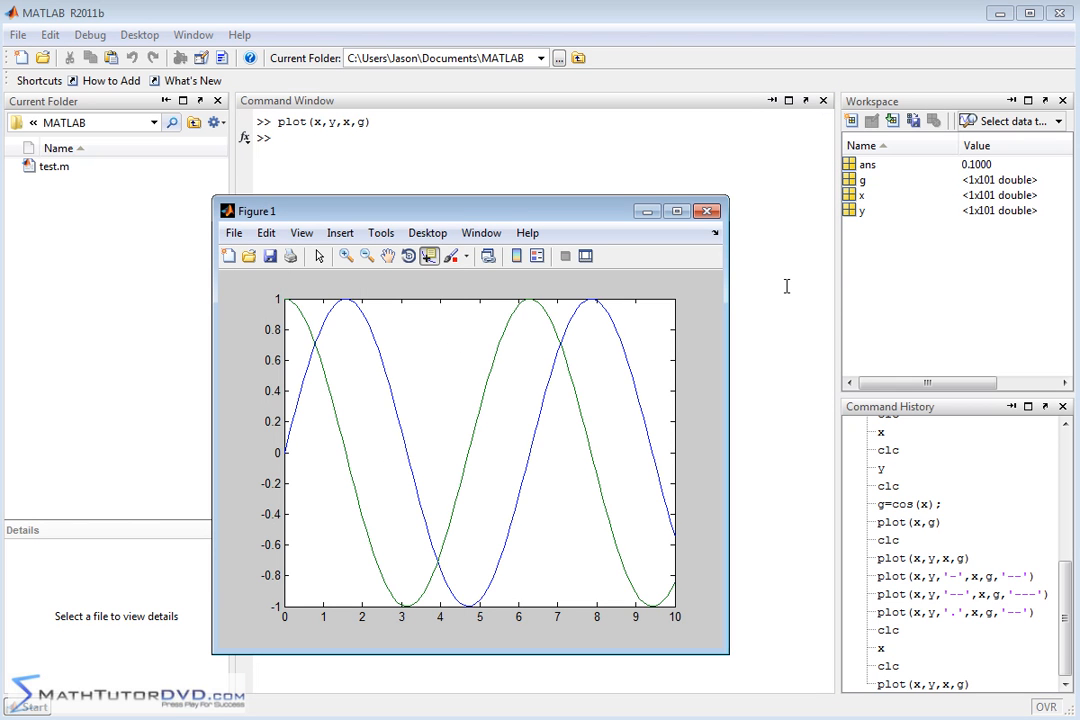
pyautogui.moveTo(480, 344)
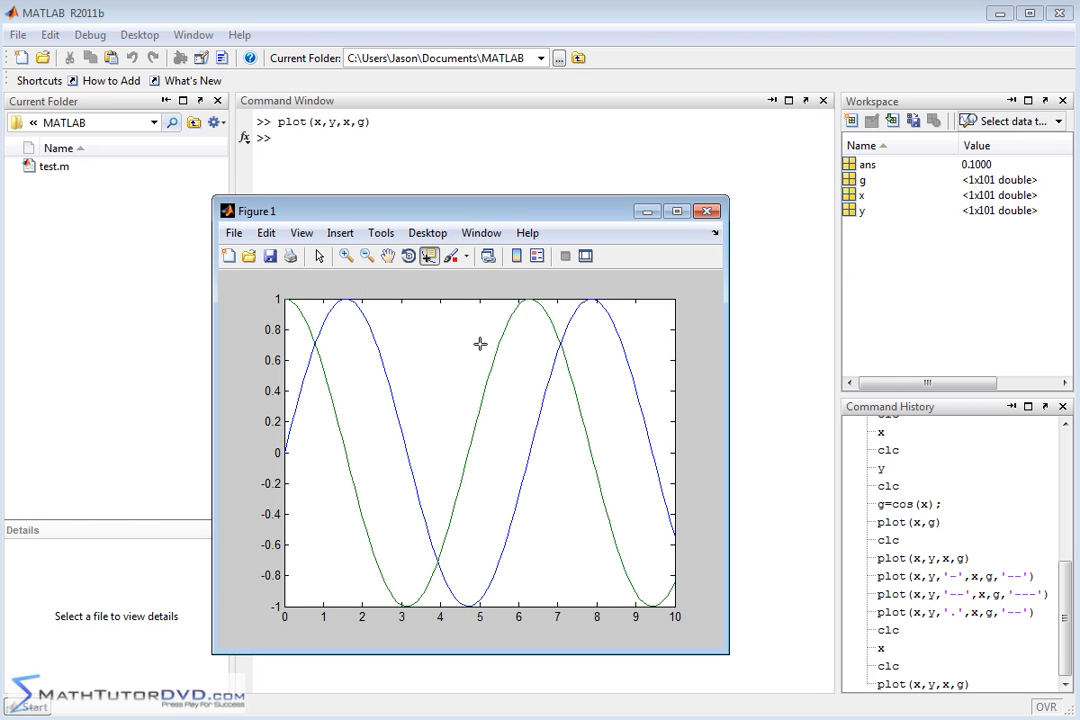
pyautogui.moveTo(468, 396)
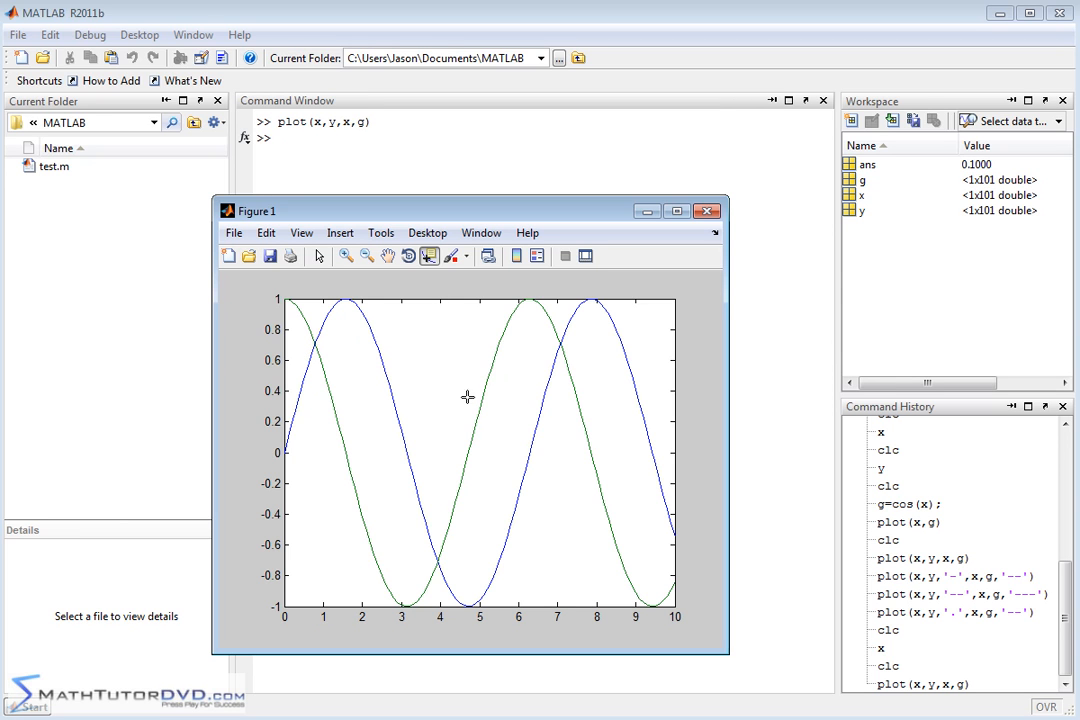
pyautogui.moveTo(652, 264)
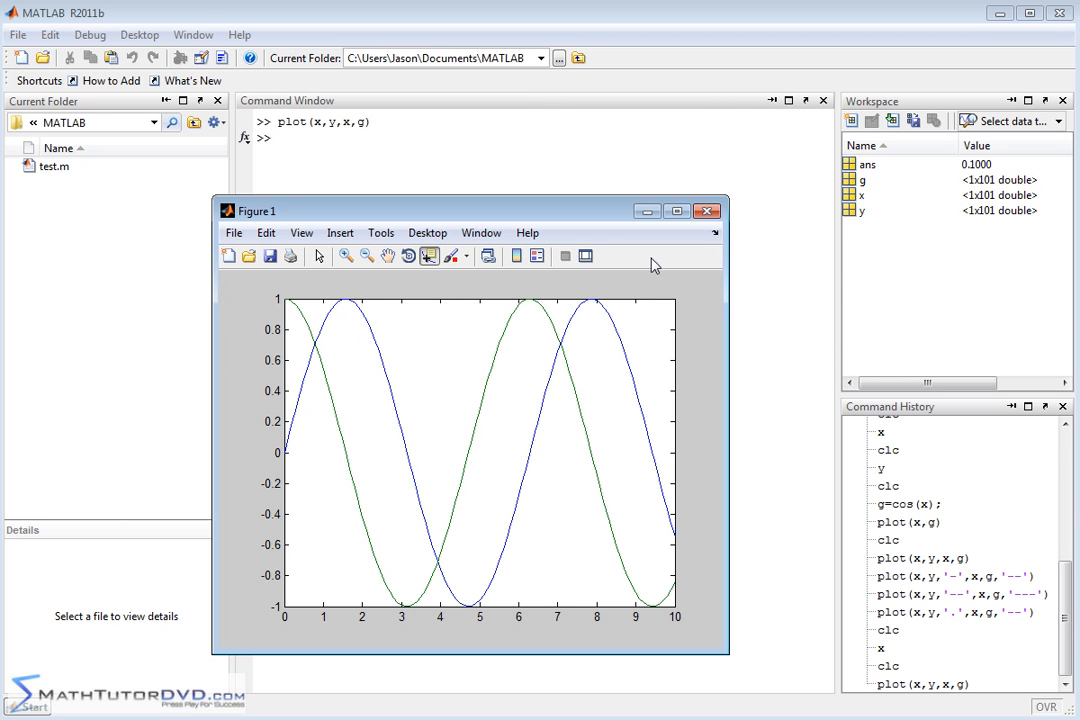
# - Close the figure and enter plot(x,y,'-',x,g,'--') for a solid sine and dashed cosine
pyautogui.click(708, 210)
pyautogui.write('plot(x,y,')
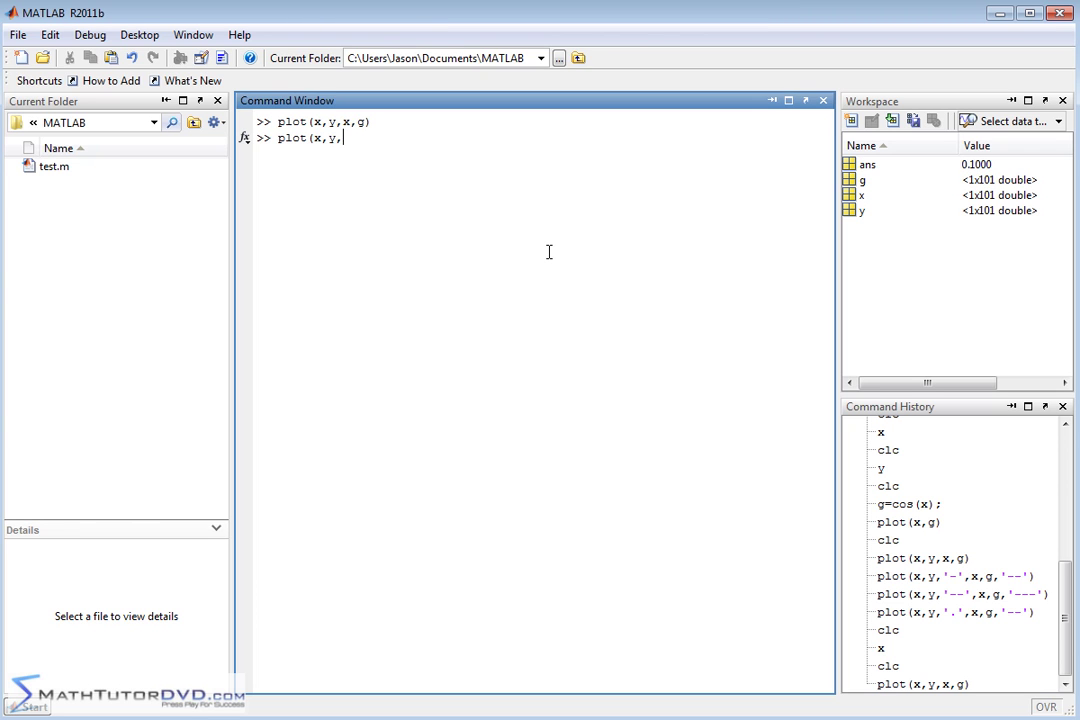
pyautogui.write("'")
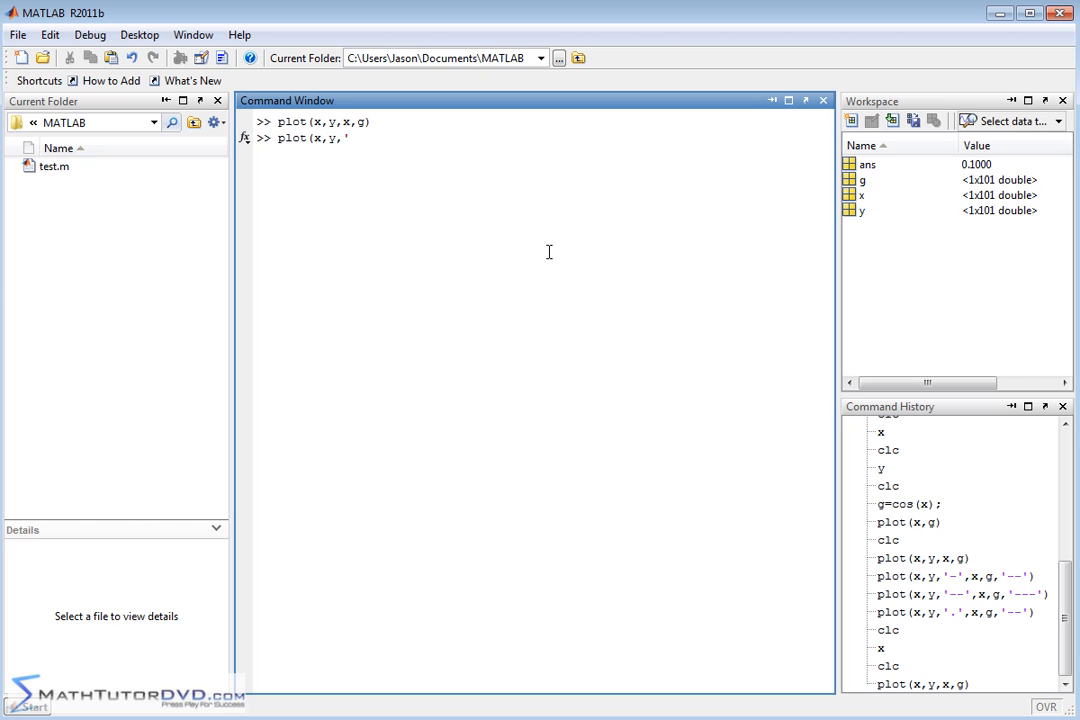
pyautogui.write('-')
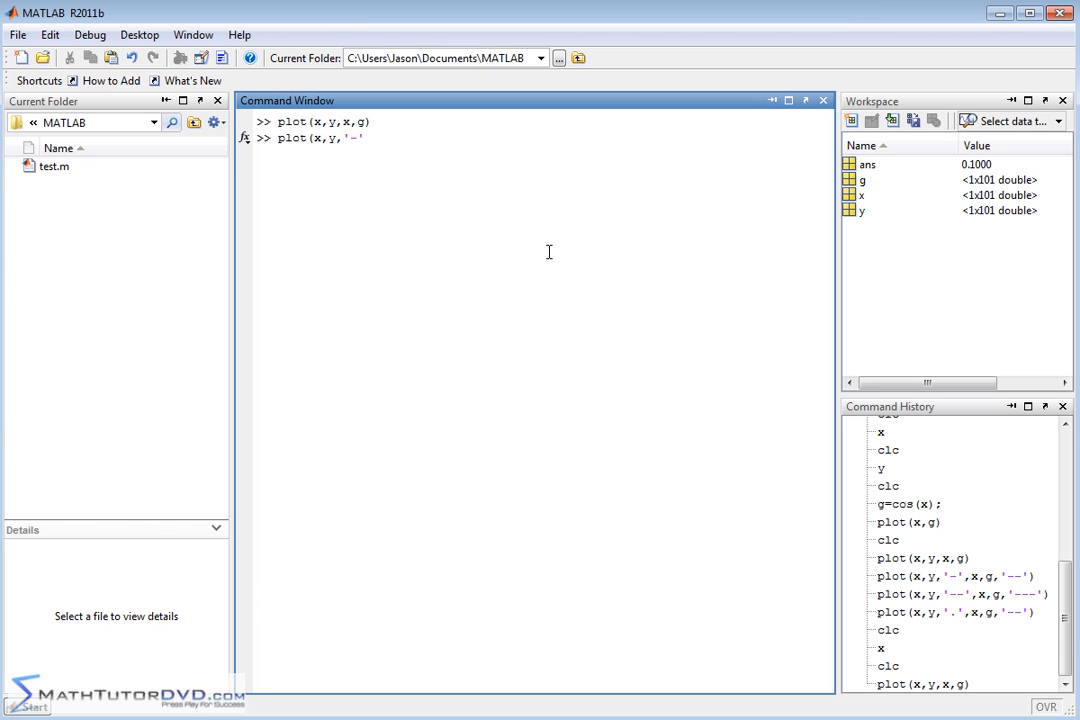
pyautogui.write(',x,g,')
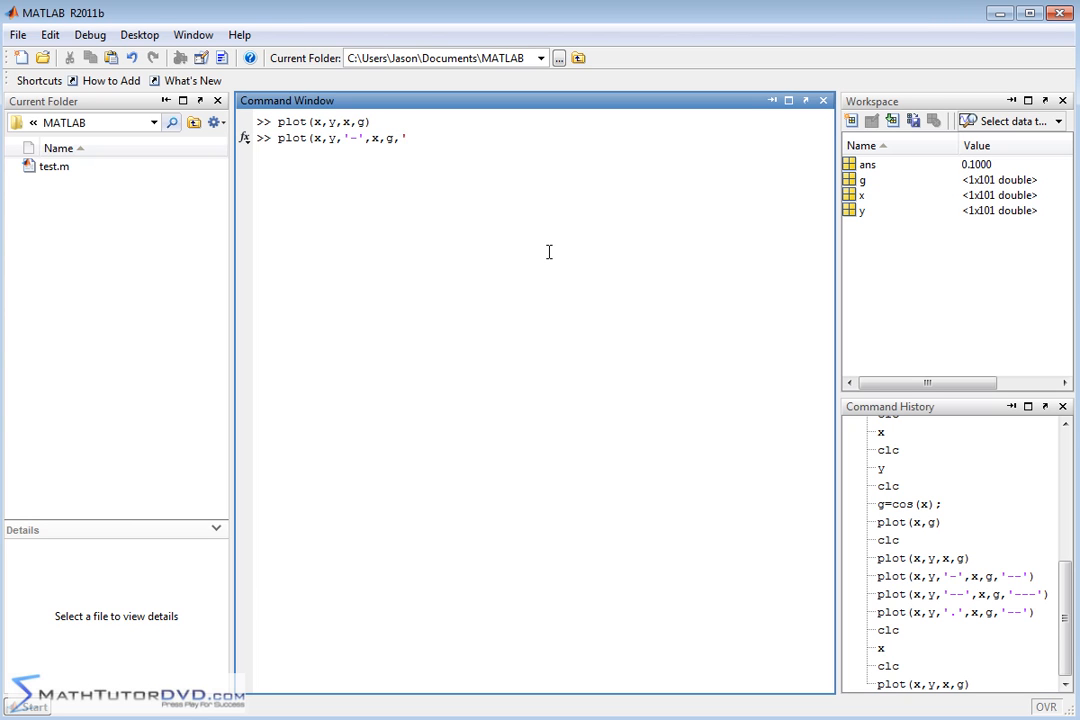
pyautogui.write("--')")
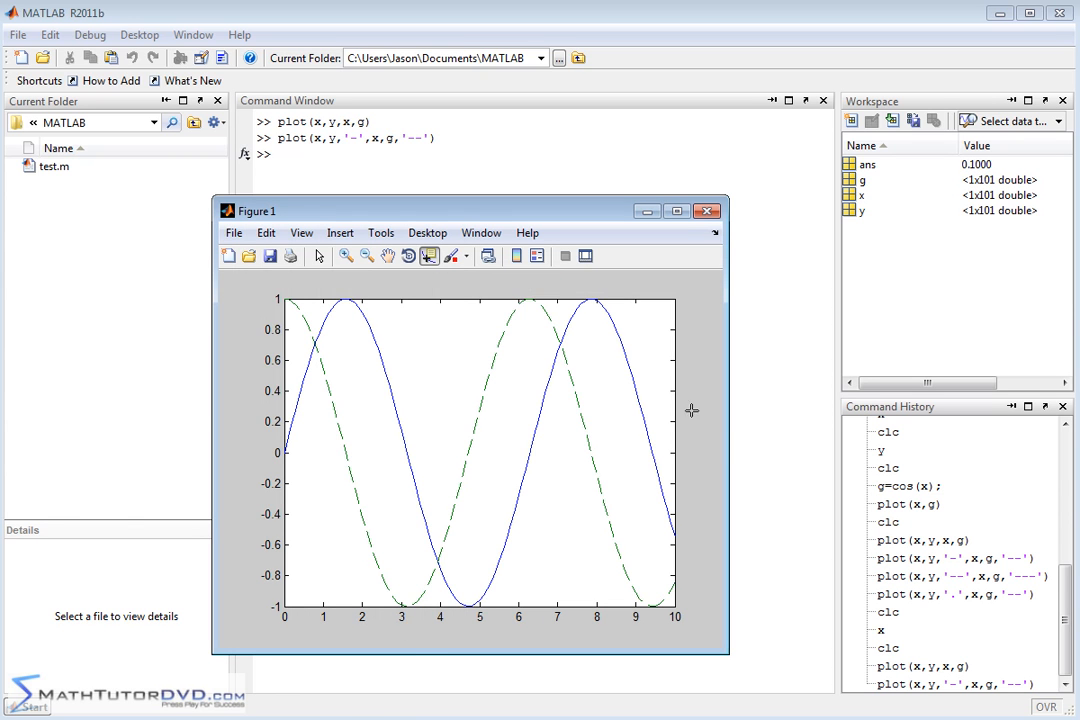
pyautogui.moveTo(284, 456)
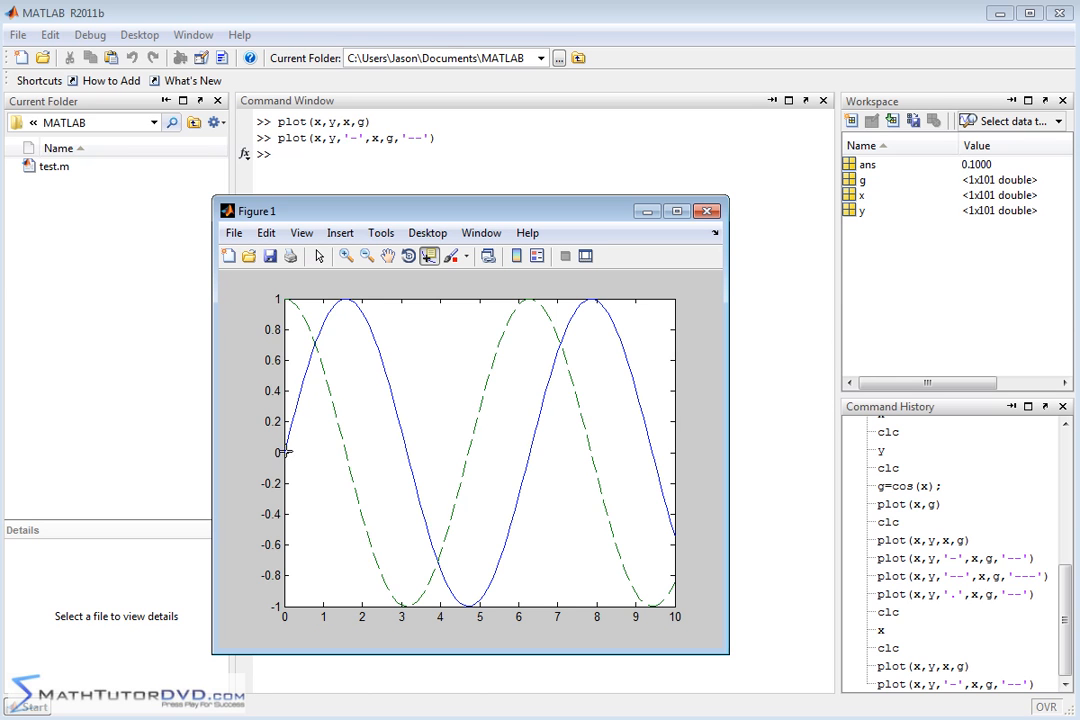
pyautogui.moveTo(604, 316)
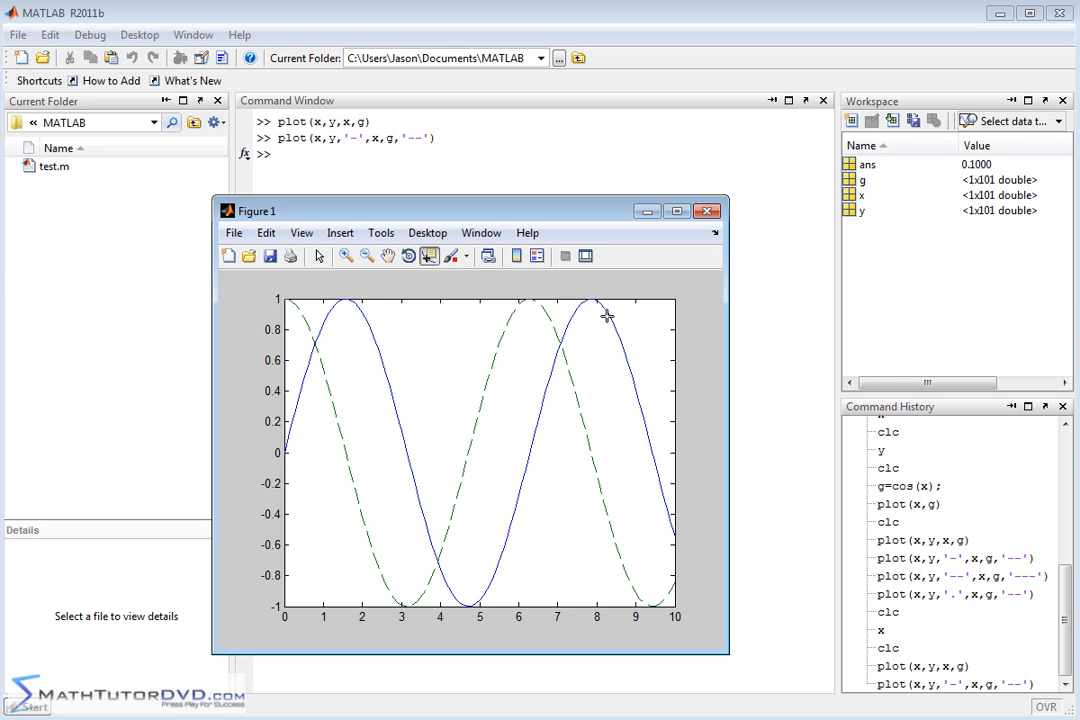
pyautogui.moveTo(296, 376)
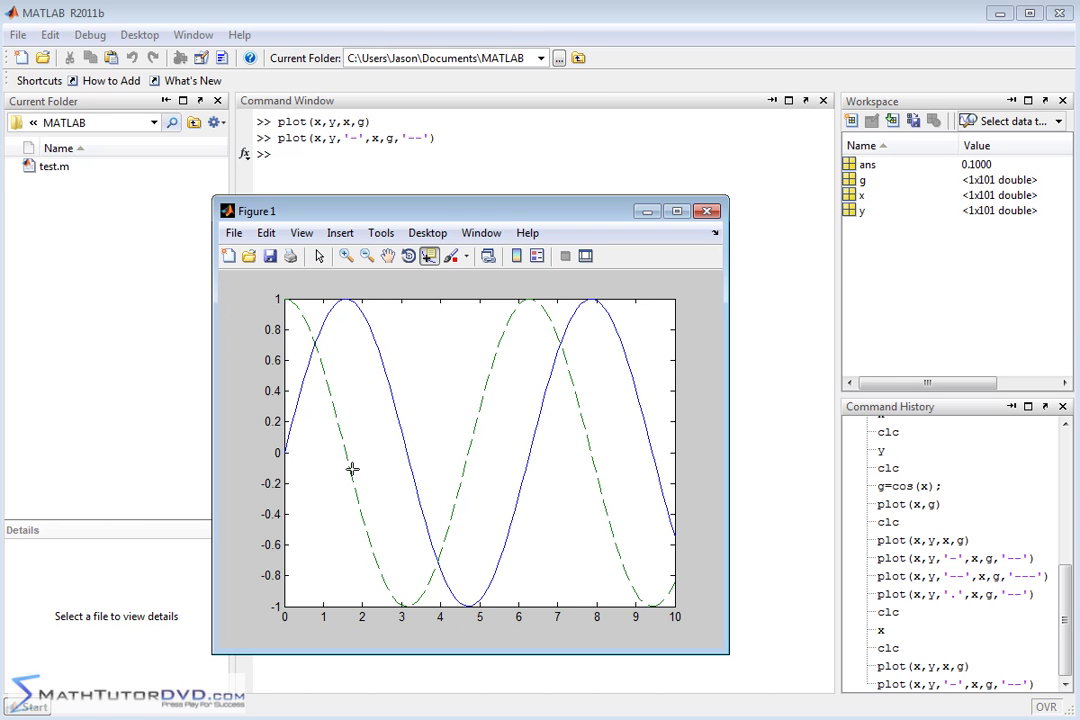
pyautogui.moveTo(650, 556)
pyautogui.write("plot(x,y,'.',x,g,'--')")
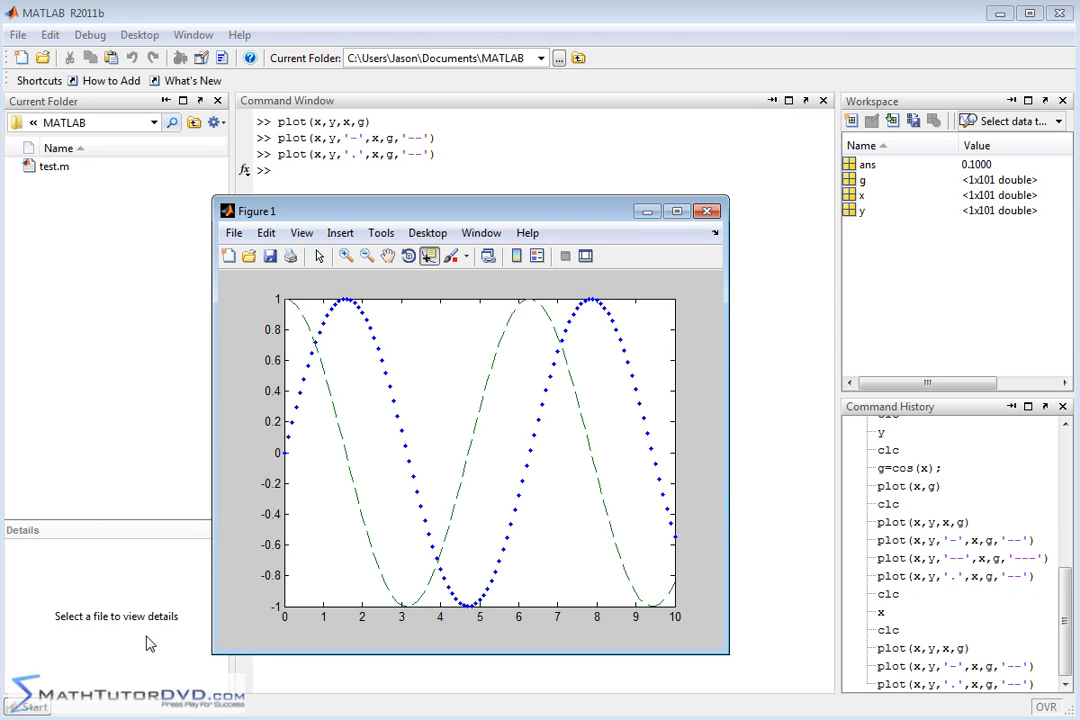
pyautogui.moveTo(396, 352)
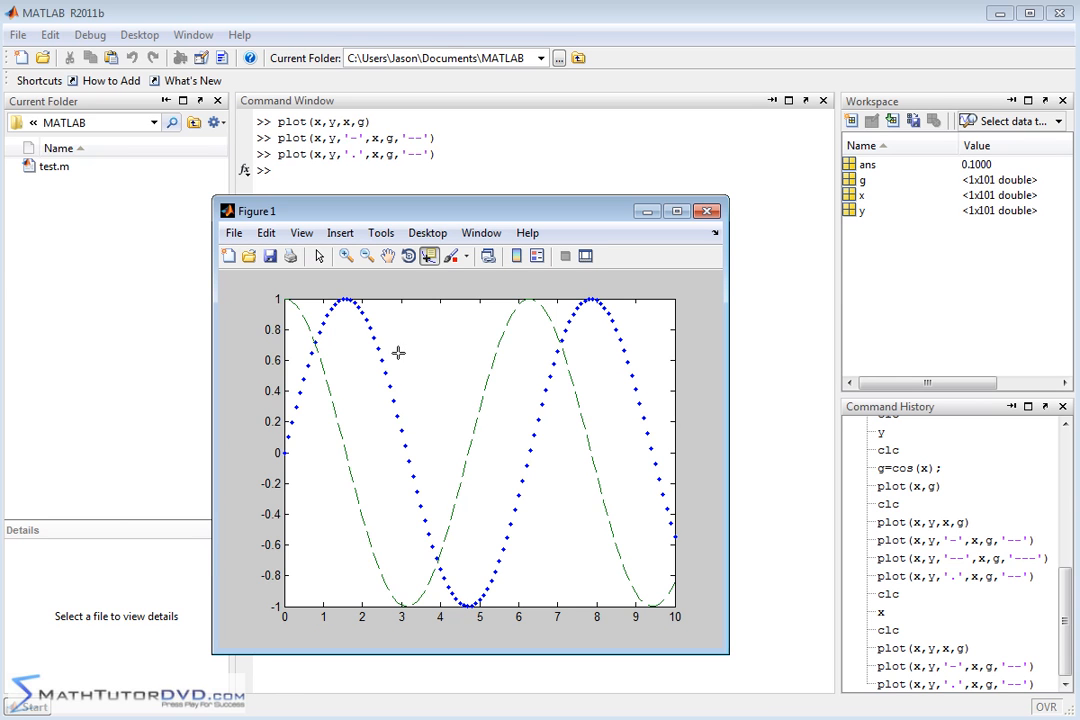
pyautogui.moveTo(572, 294)
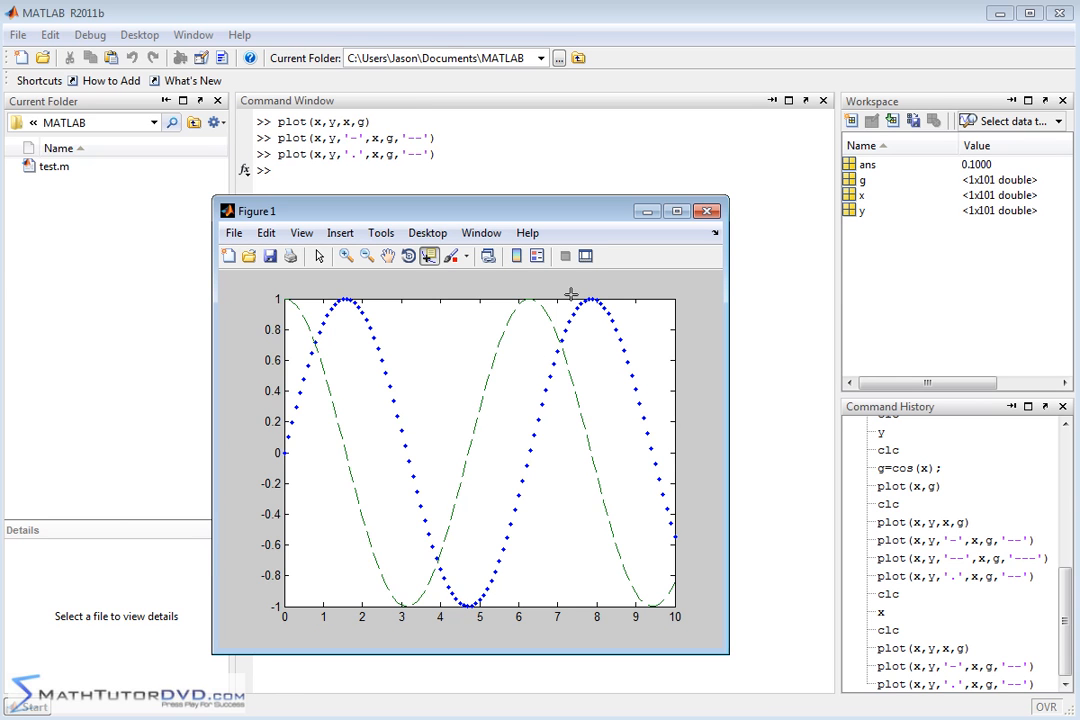
pyautogui.moveTo(536, 502)
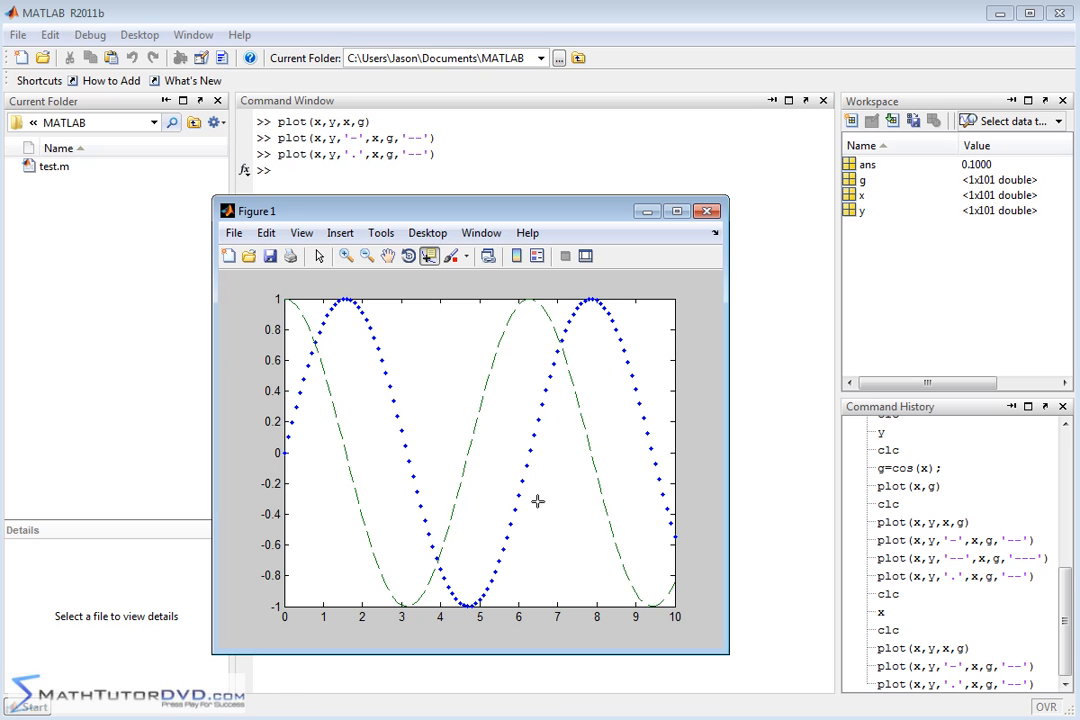
pyautogui.moveTo(608, 482)
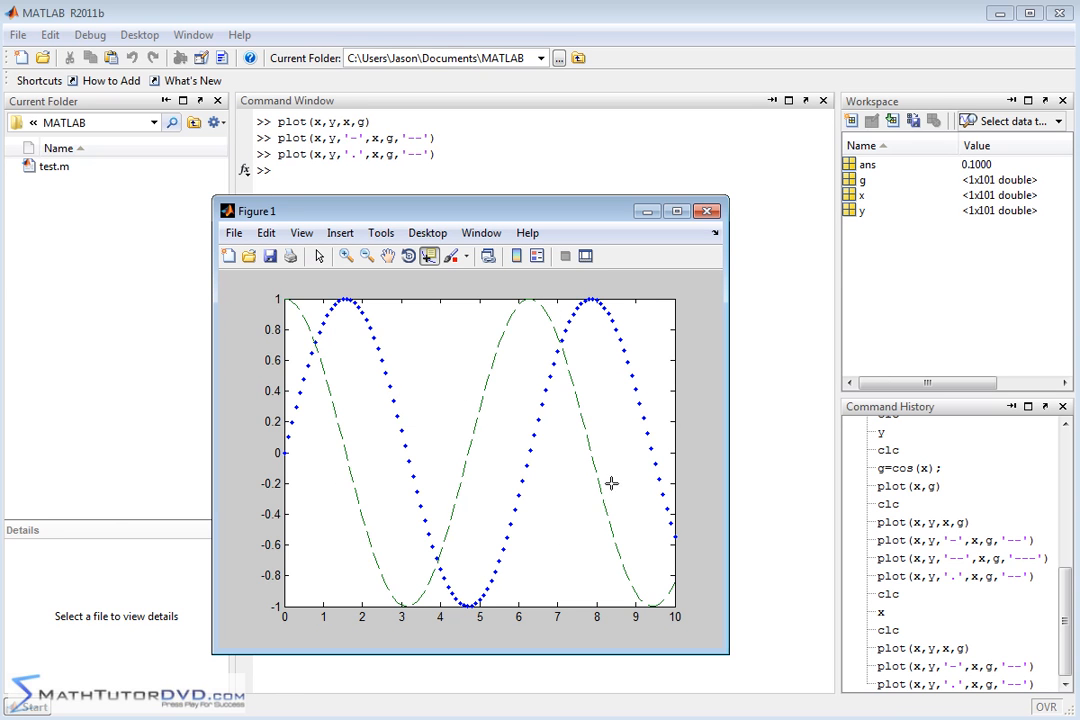
pyautogui.moveTo(786, 444)
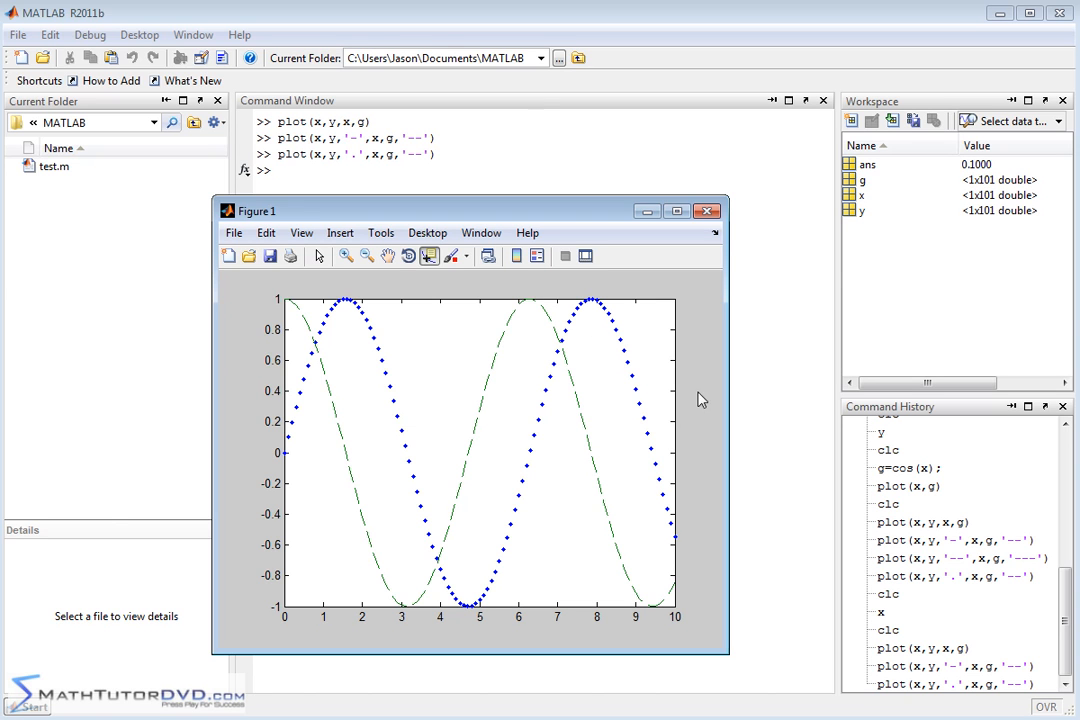
pyautogui.moveTo(600, 490)
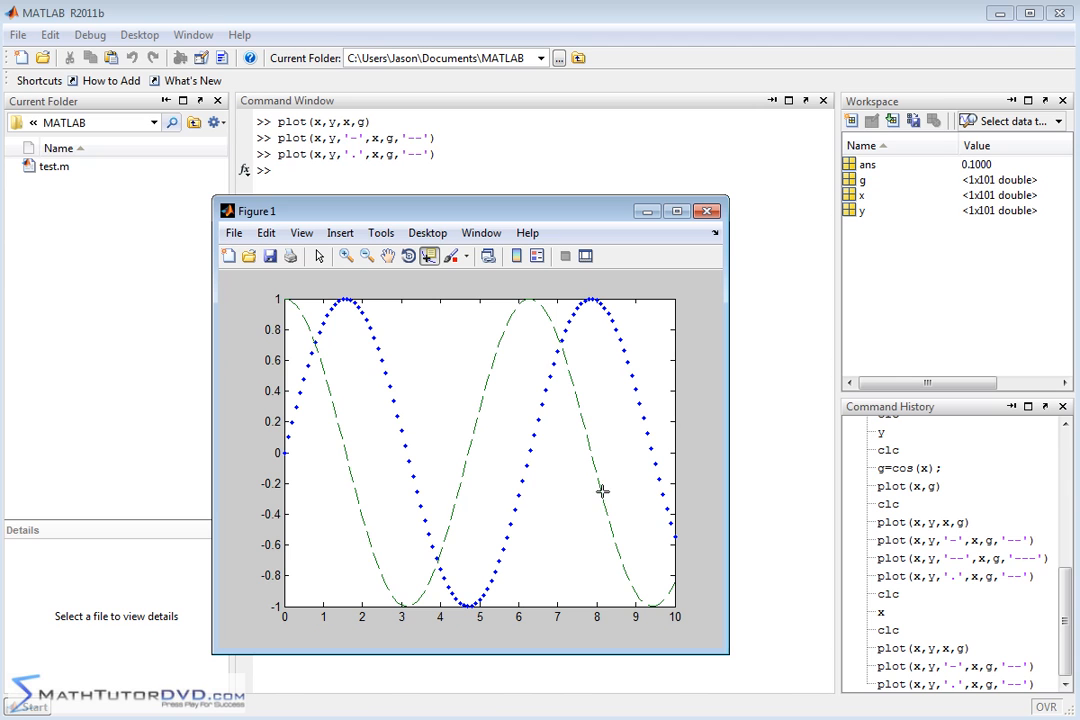
pyautogui.moveTo(636, 392)
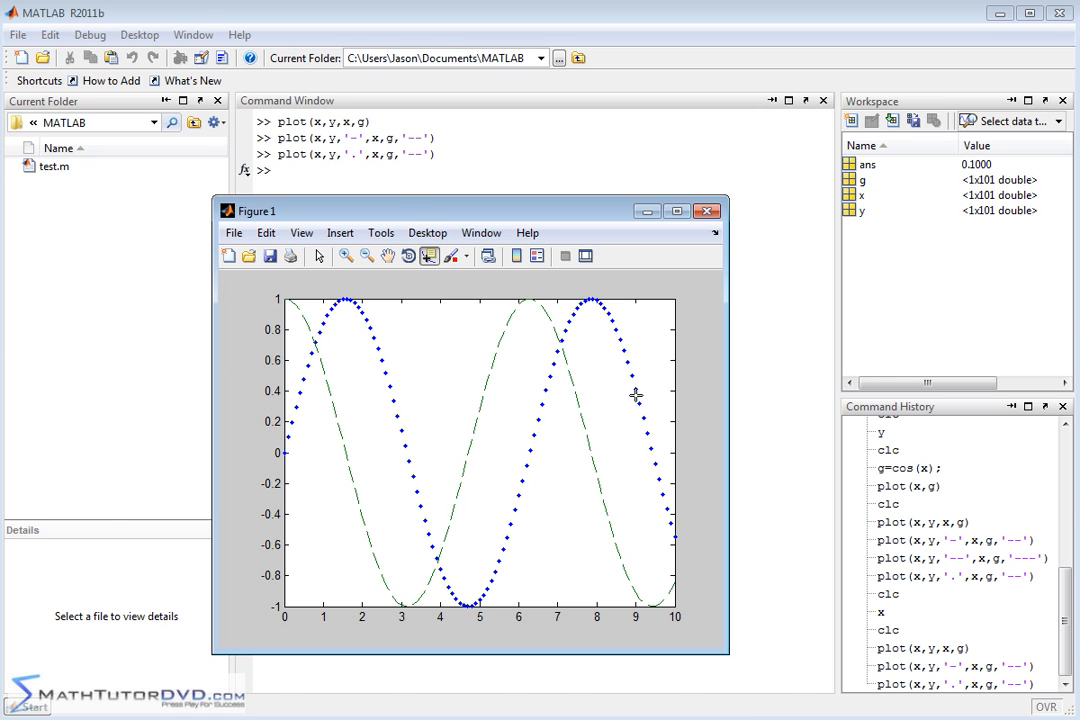
# - Close the figure showing the dotted sine and dashed cosine
pyautogui.click(706, 210)
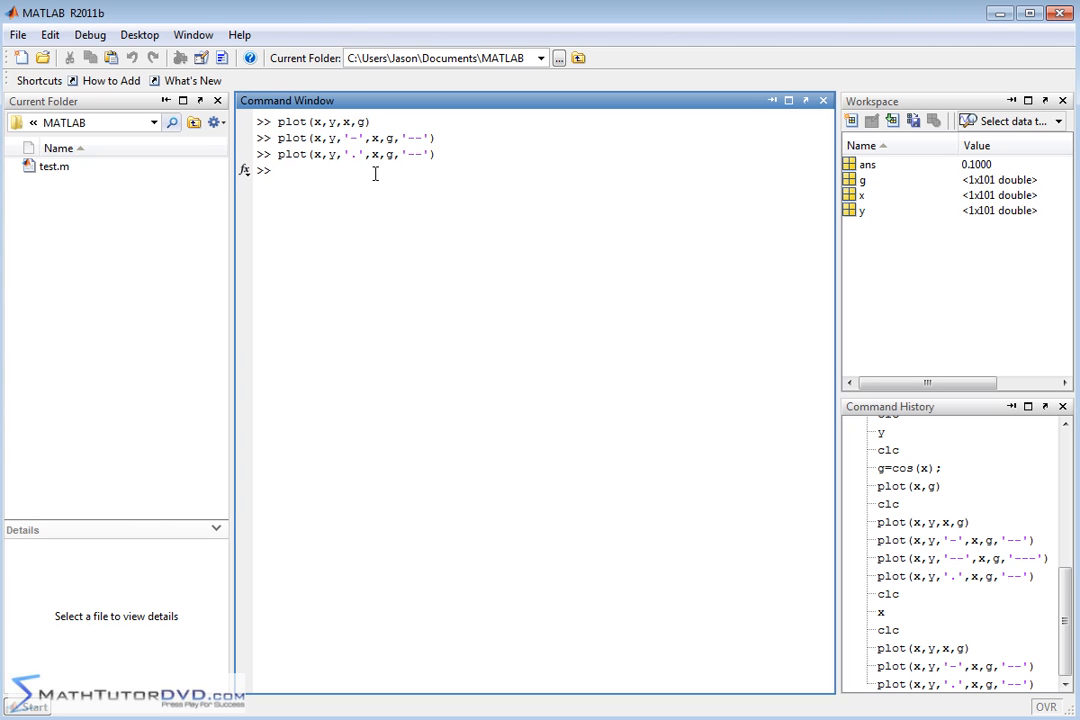
# - Turn gridlines on with grid on, then close the gridded figure
pyautogui.write('grid on')
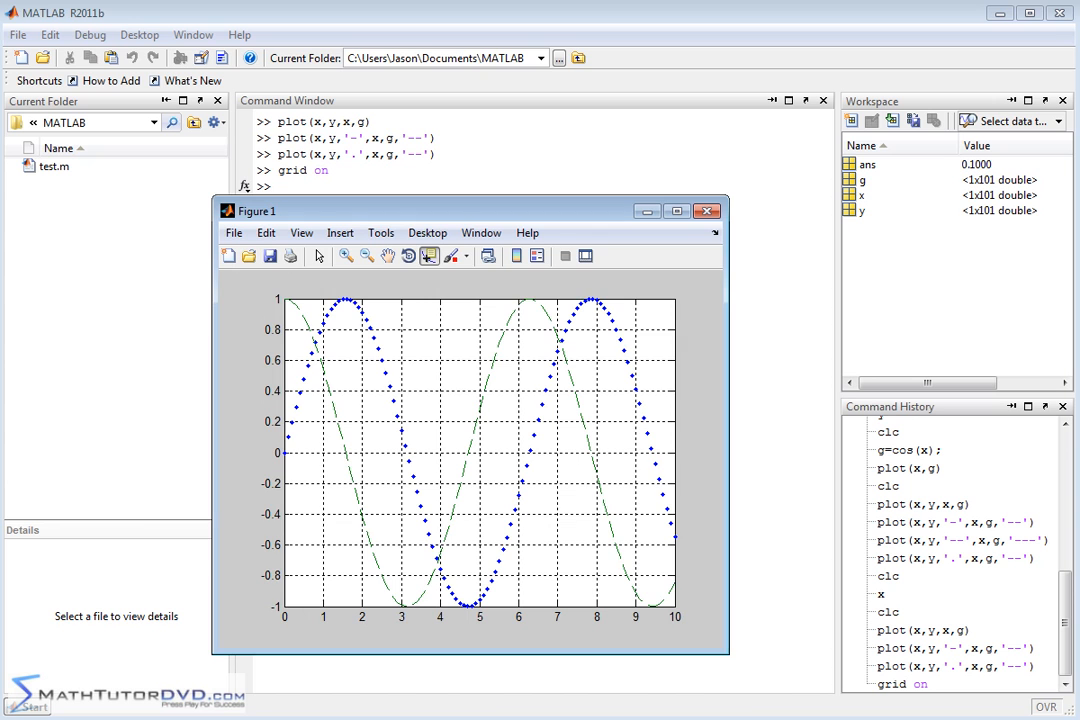
pyautogui.moveTo(542, 436)
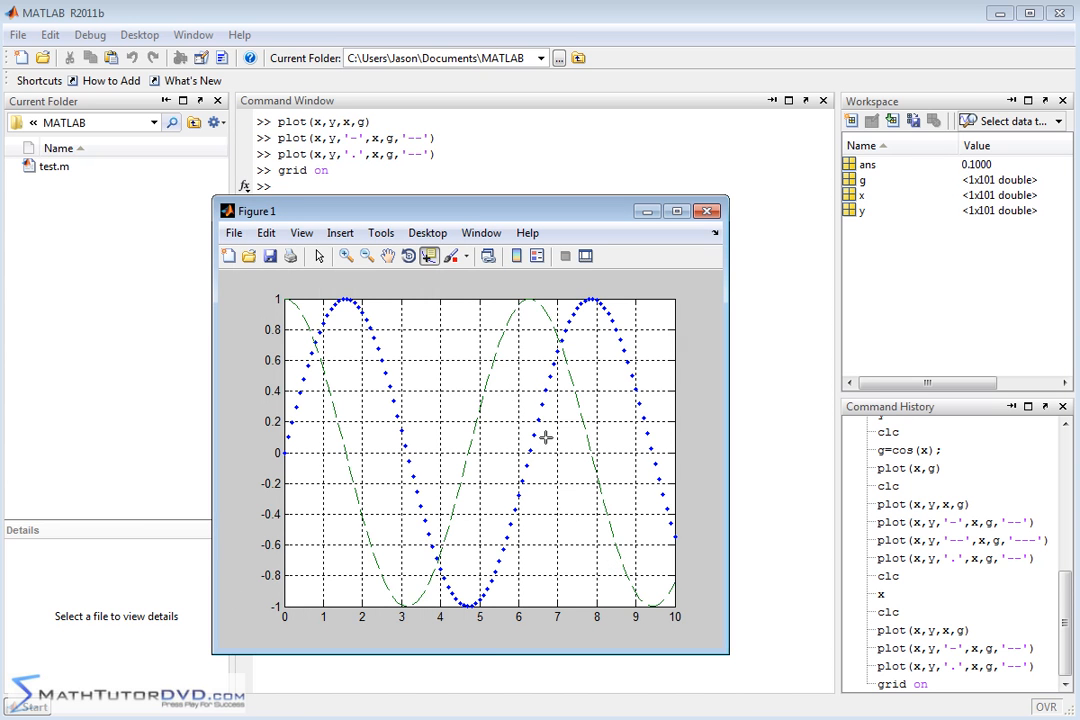
pyautogui.moveTo(656, 510)
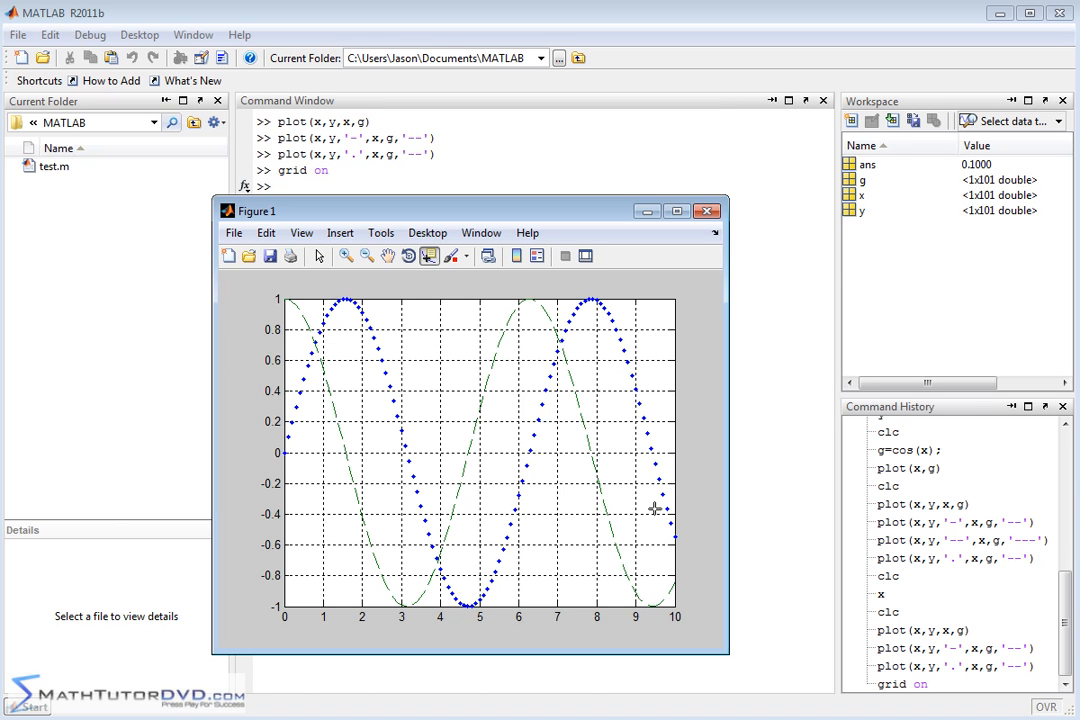
pyautogui.moveTo(328, 388)
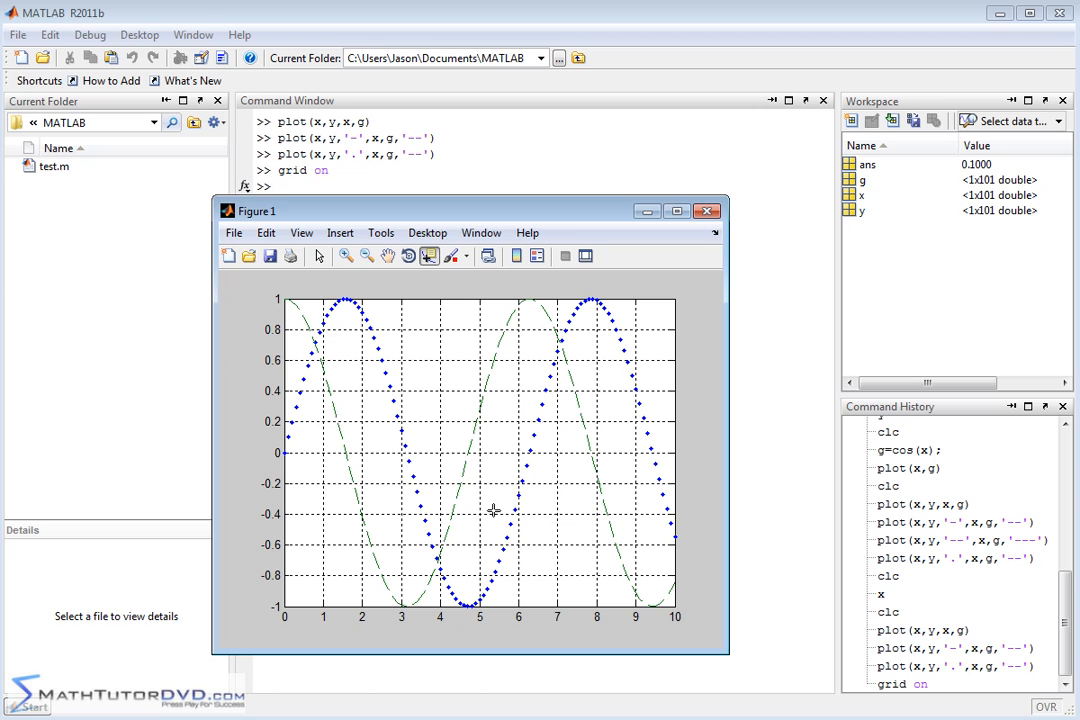
pyautogui.moveTo(606, 536)
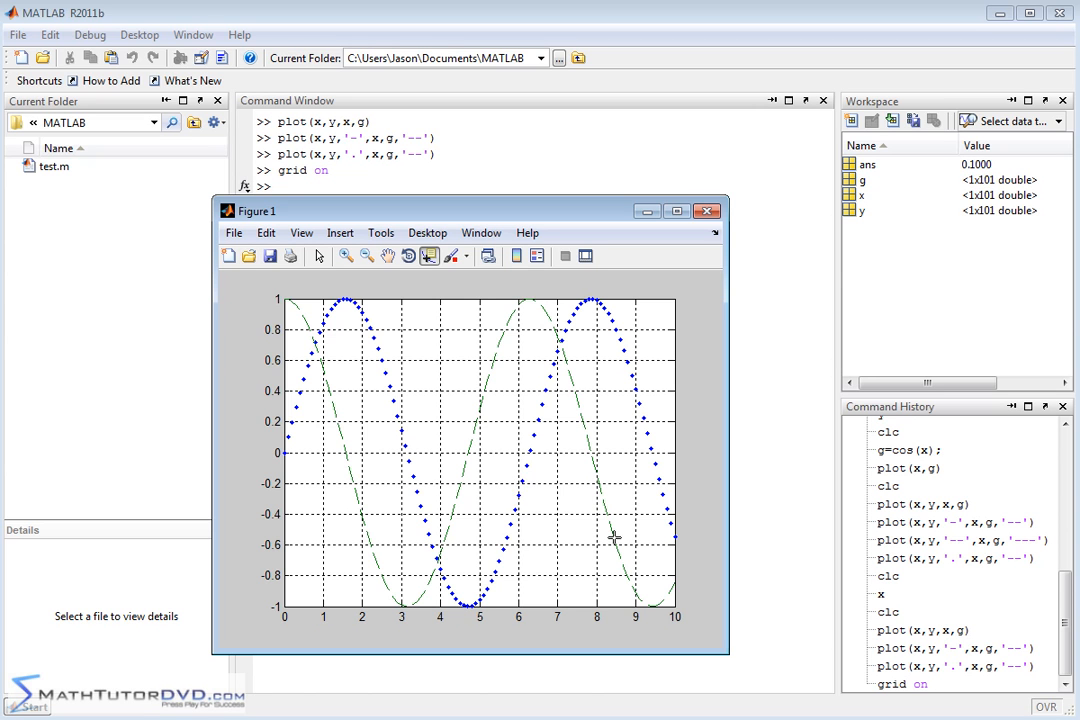
pyautogui.click(708, 212)
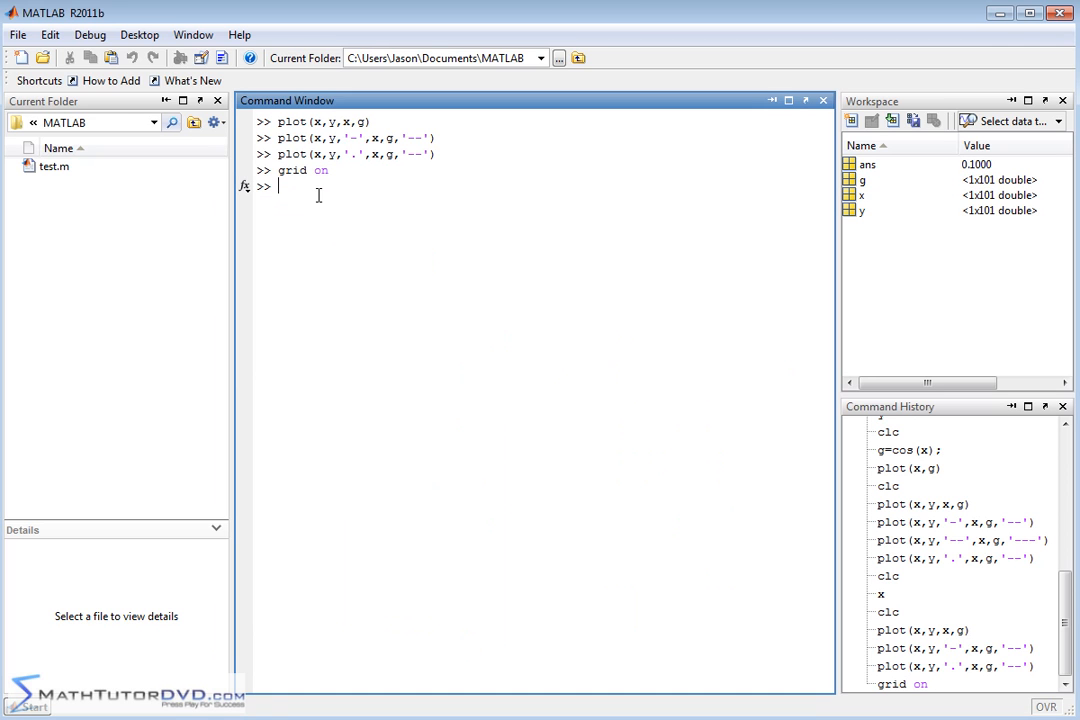
# - Turn the gridlines off again with grid off
pyautogui.write('grid off')
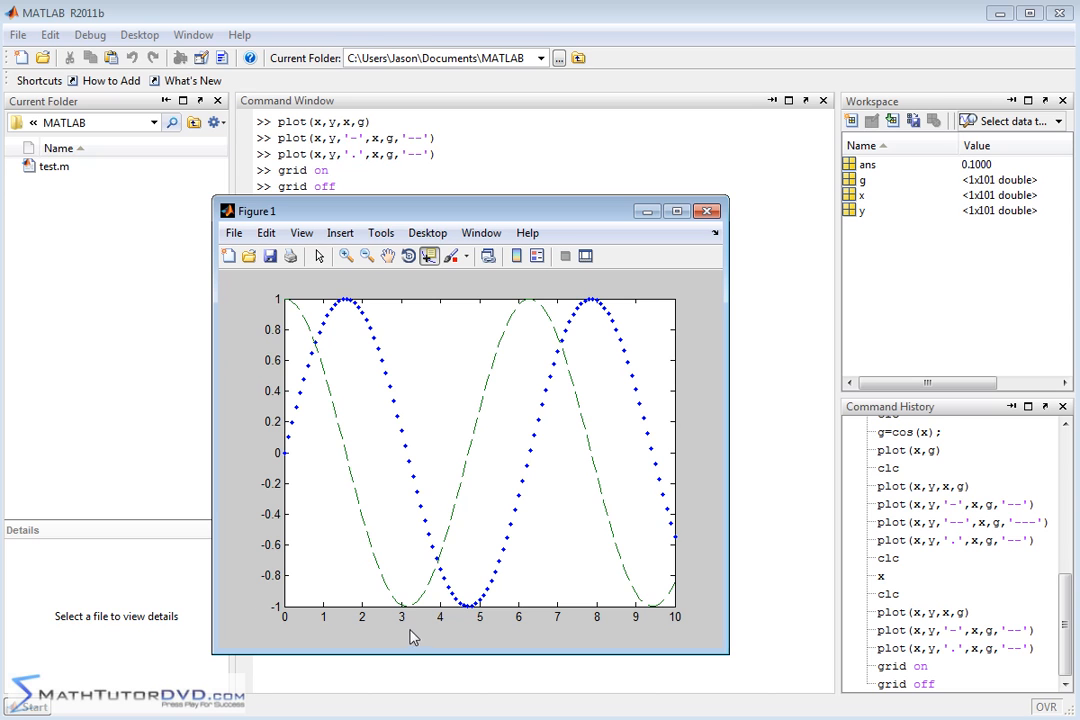
pyautogui.moveTo(446, 474)
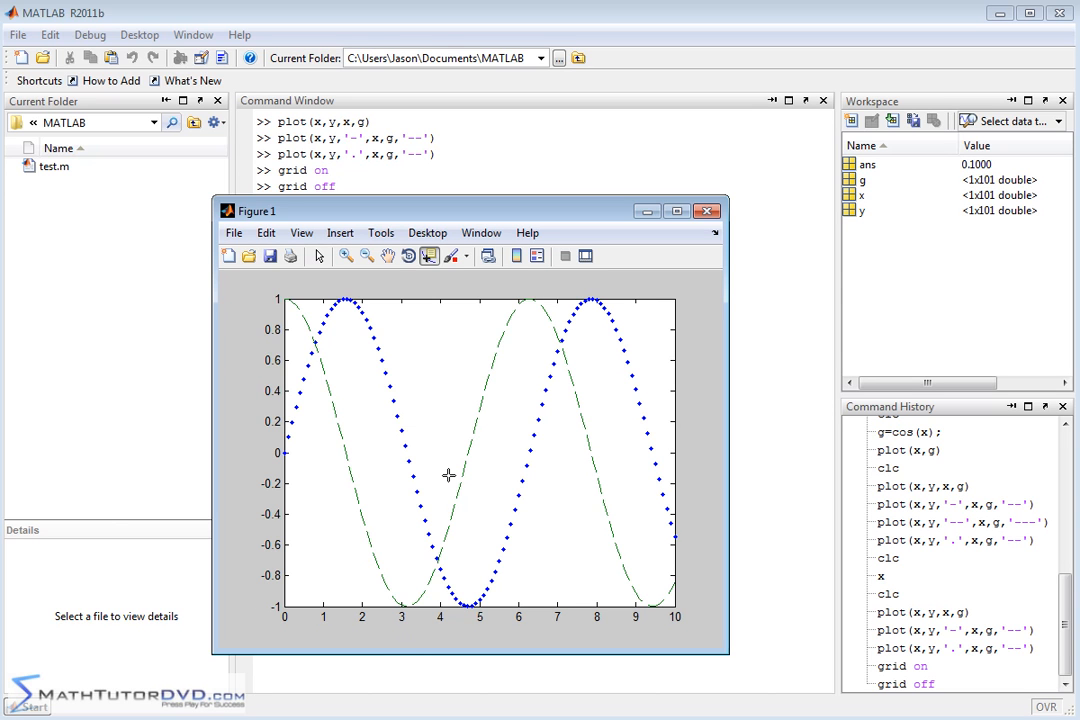
pyautogui.moveTo(400, 256)
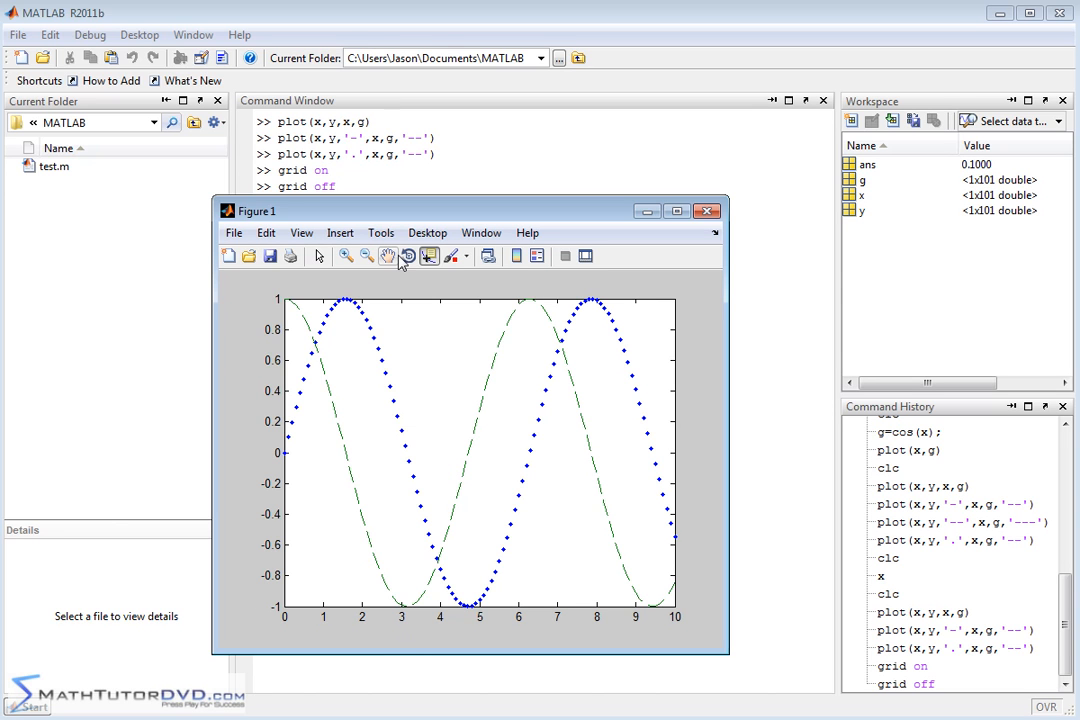
# - Add the title "Sin and Cos Graphs" above the plot via Insert > Title
pyautogui.click(340, 232)
pyautogui.write('Sin and Cos Graphs')
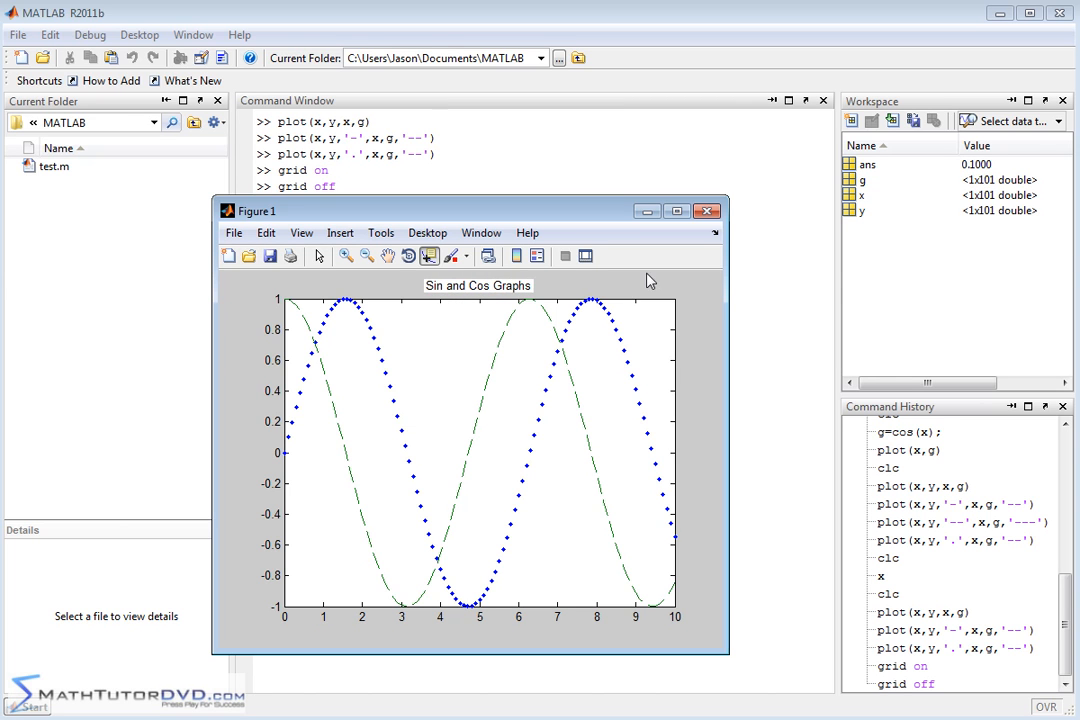
pyautogui.moveTo(556, 302)
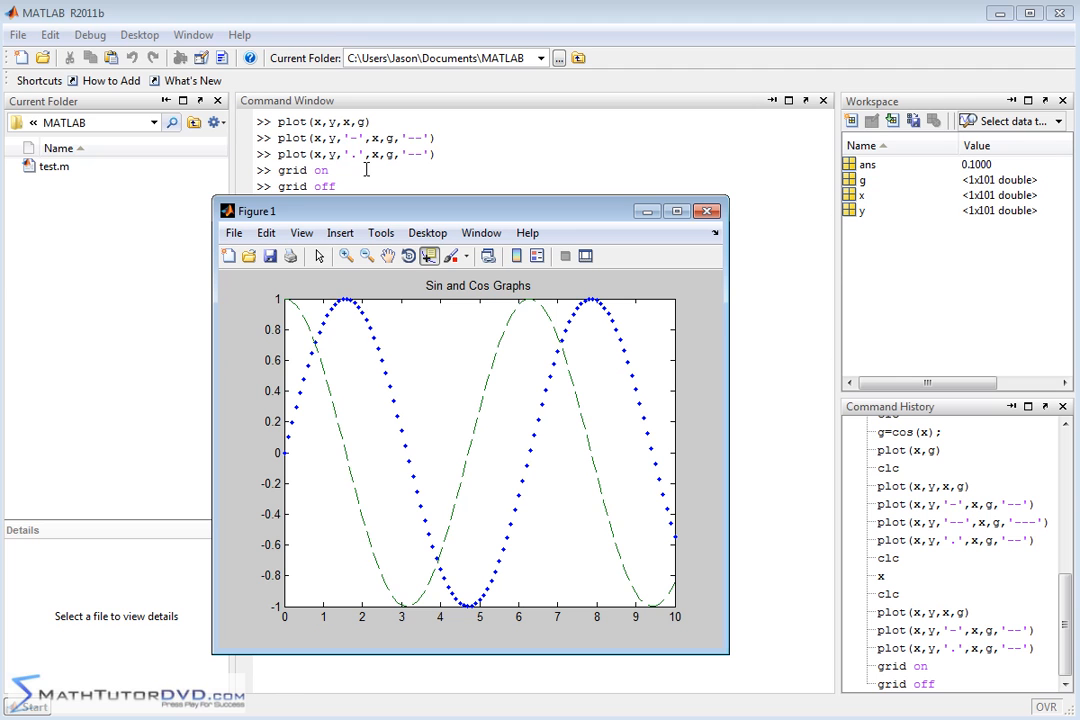
pyautogui.click(340, 232)
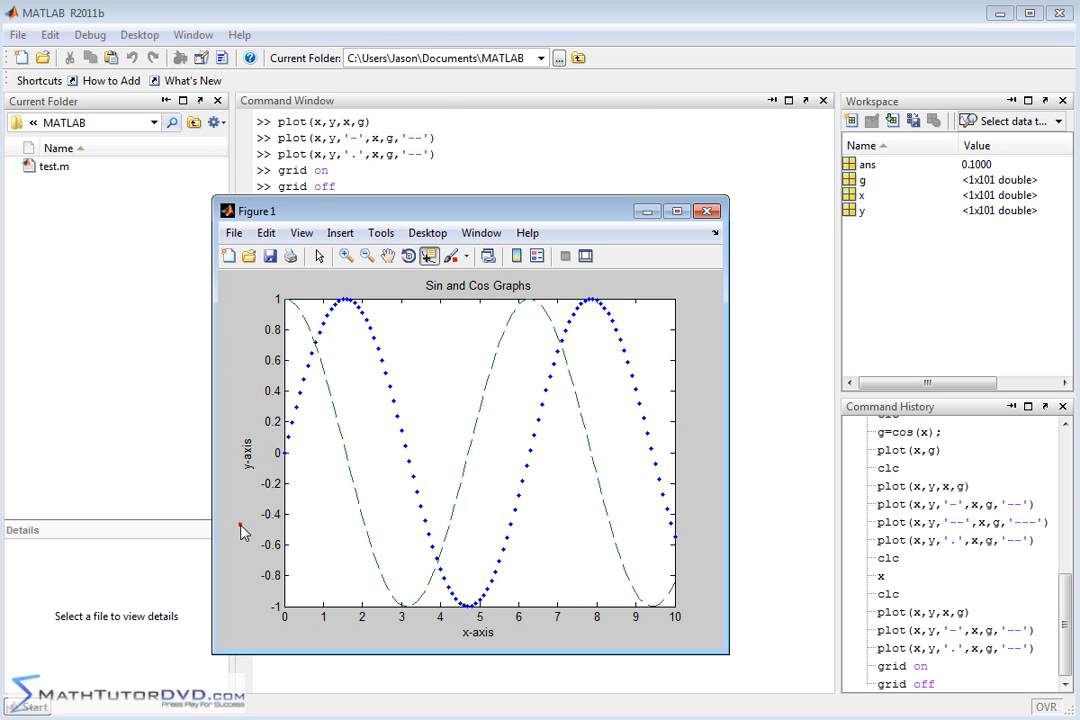
pyautogui.moveTo(492, 338)
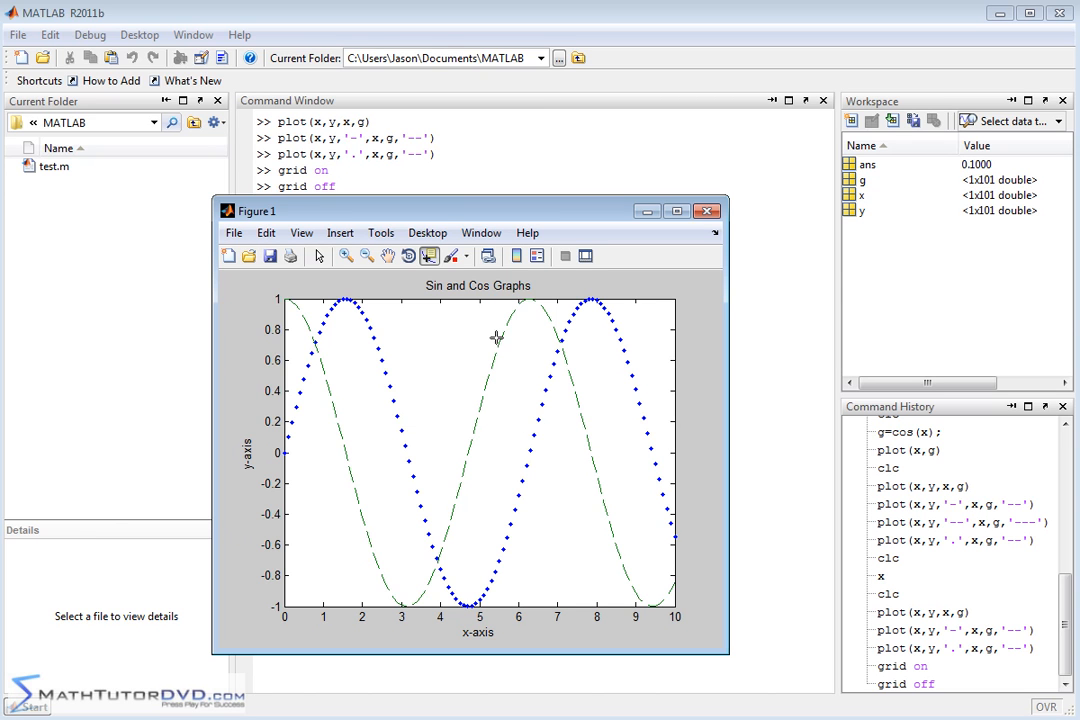
# - Insert a default legend (data1, data2) from the figure's Insert menu
pyautogui.click(340, 232)
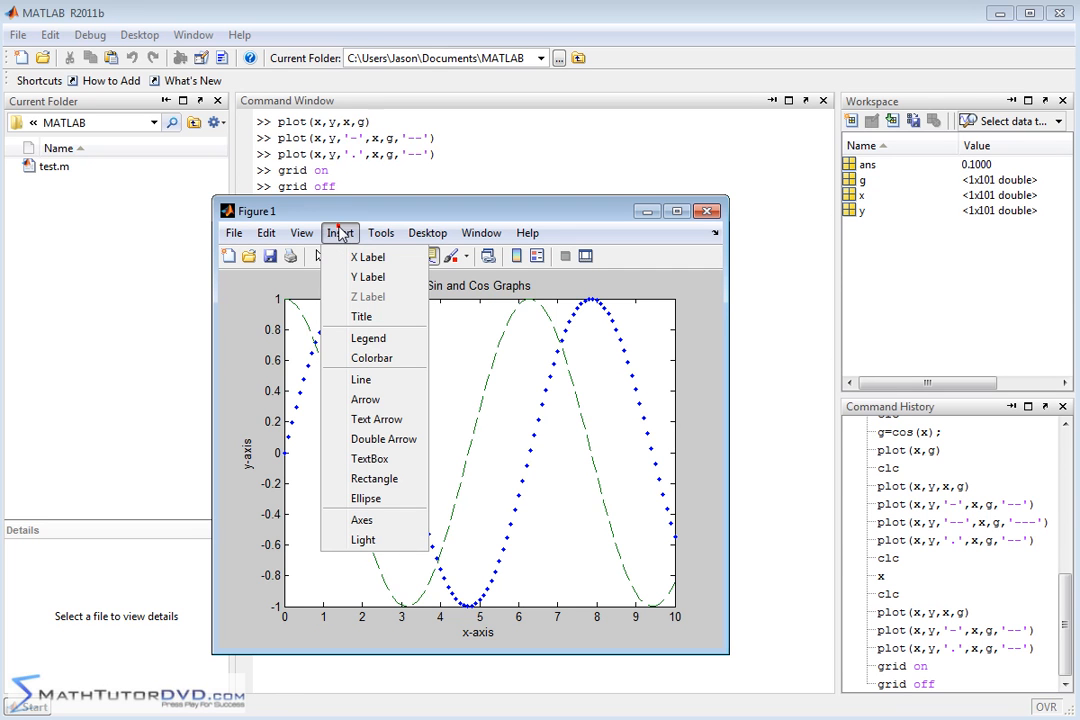
pyautogui.moveTo(368, 336)
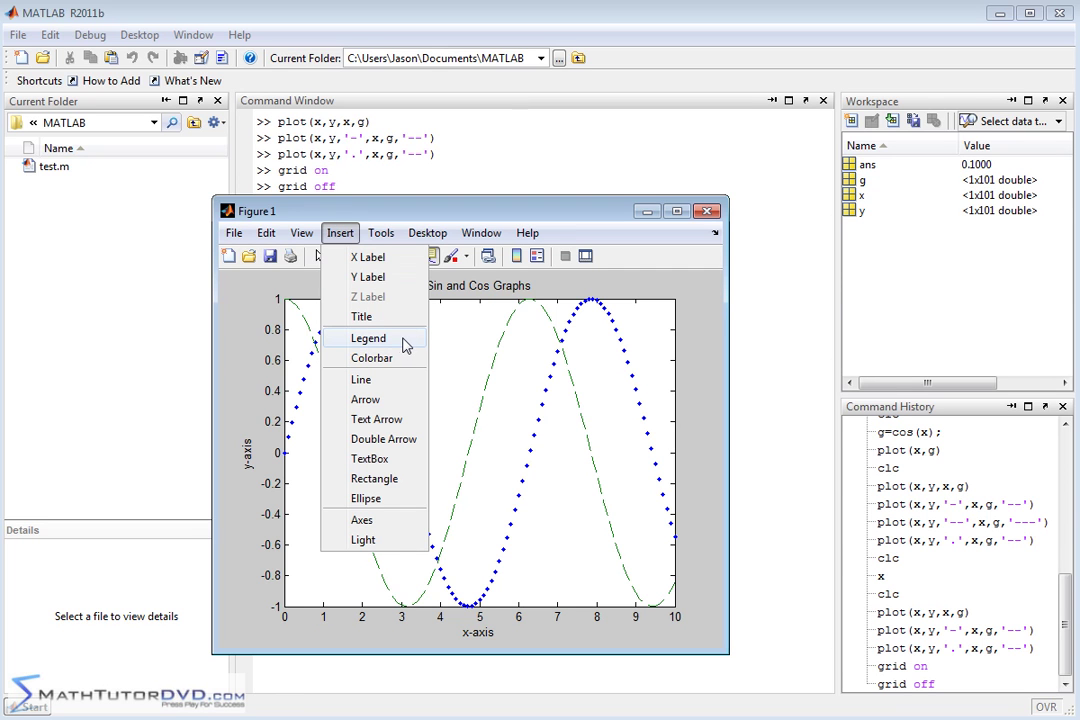
pyautogui.click(368, 336)
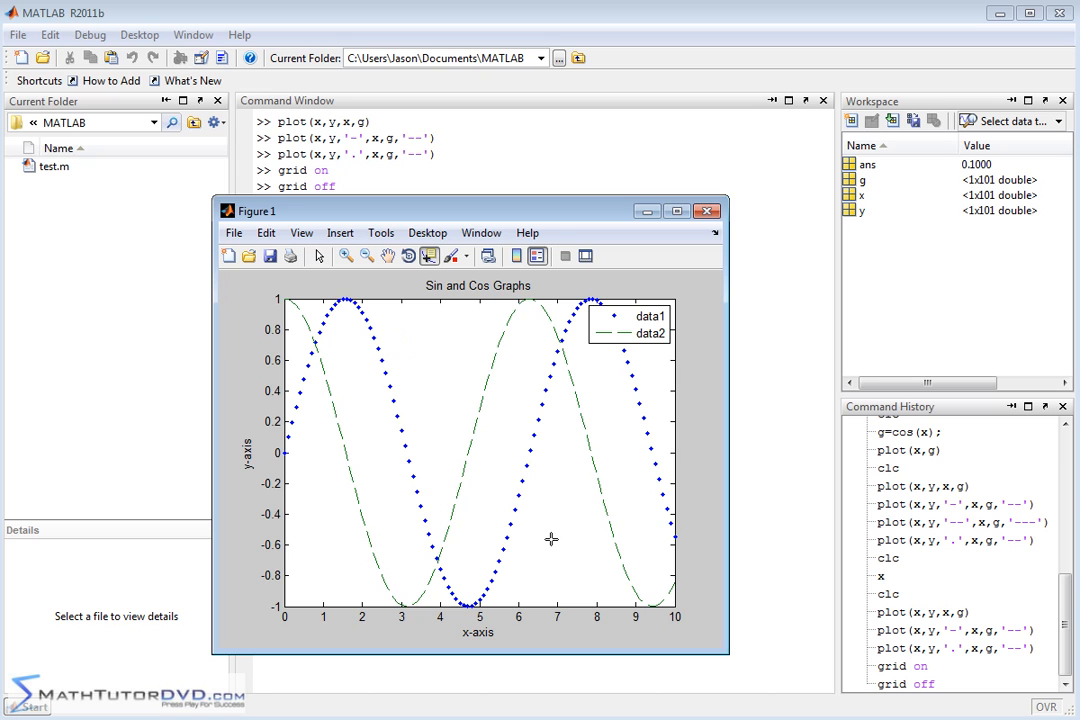
pyautogui.moveTo(626, 312)
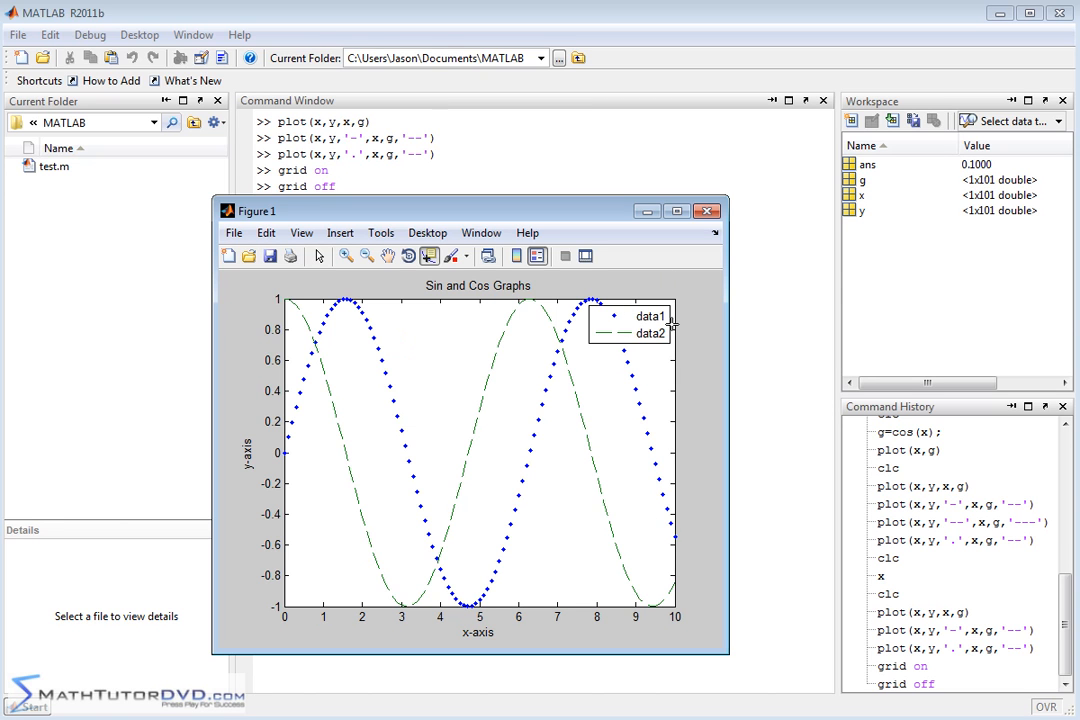
pyautogui.moveTo(588, 316)
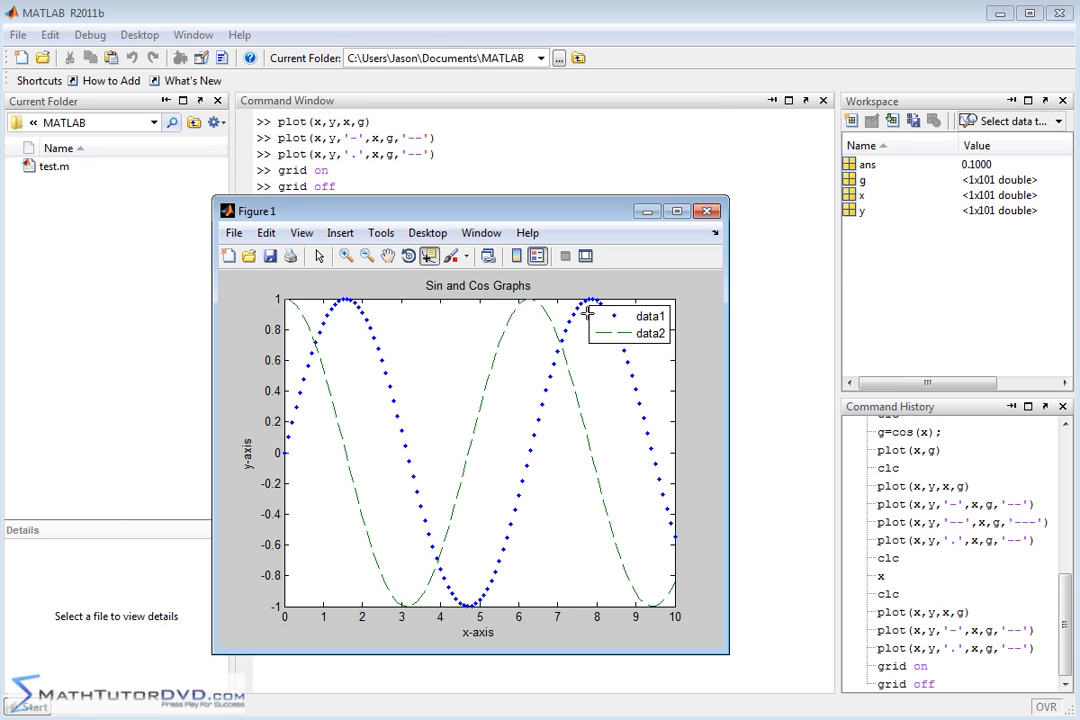
pyautogui.moveTo(602, 342)
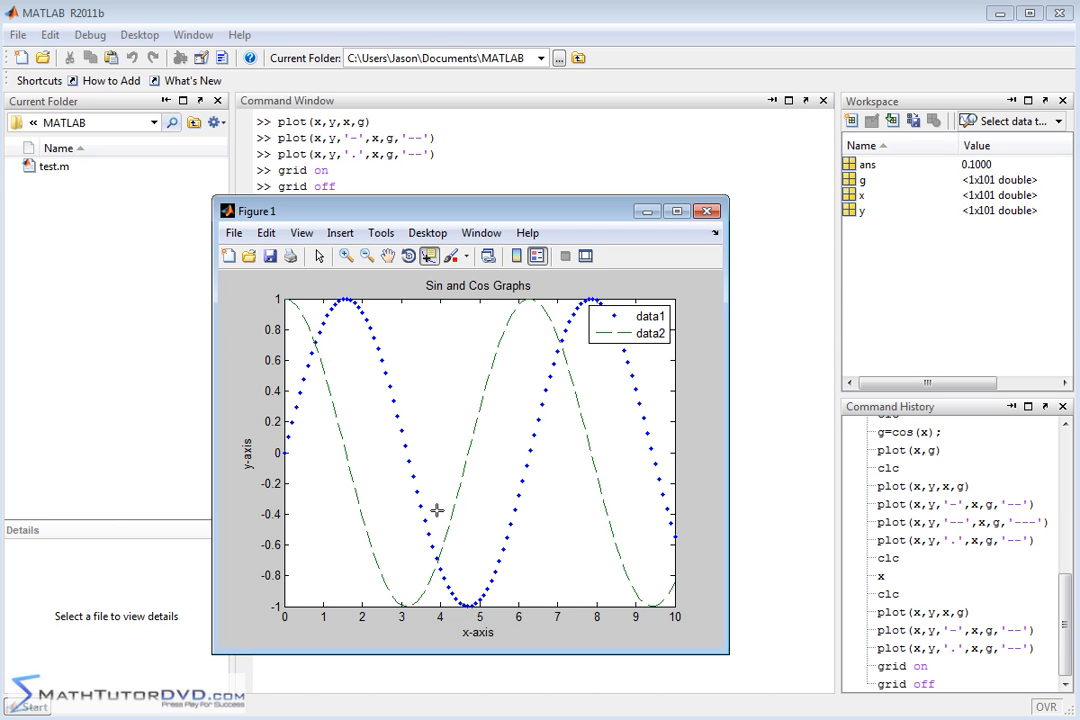
pyautogui.moveTo(642, 302)
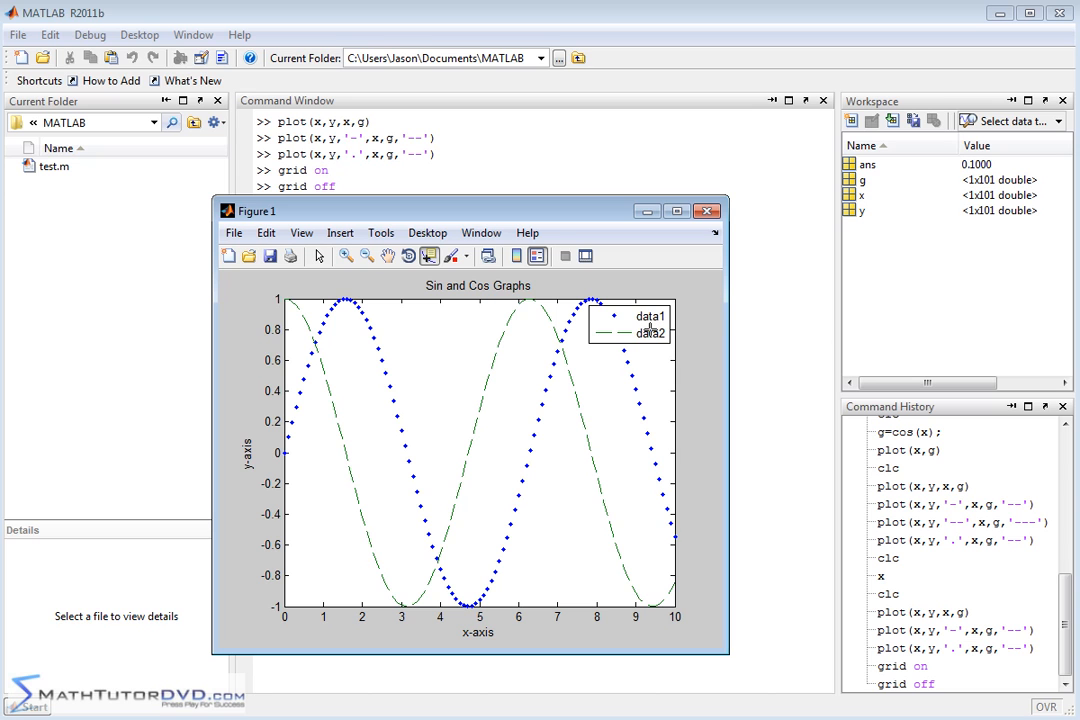
pyautogui.moveTo(612, 314)
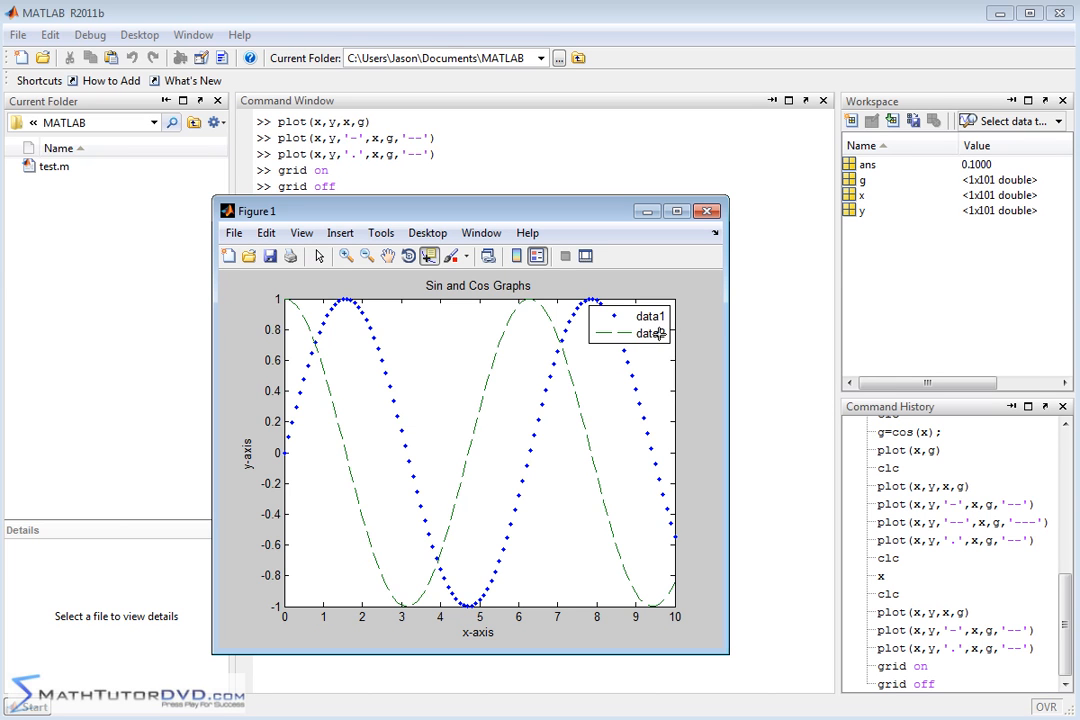
pyautogui.moveTo(704, 350)
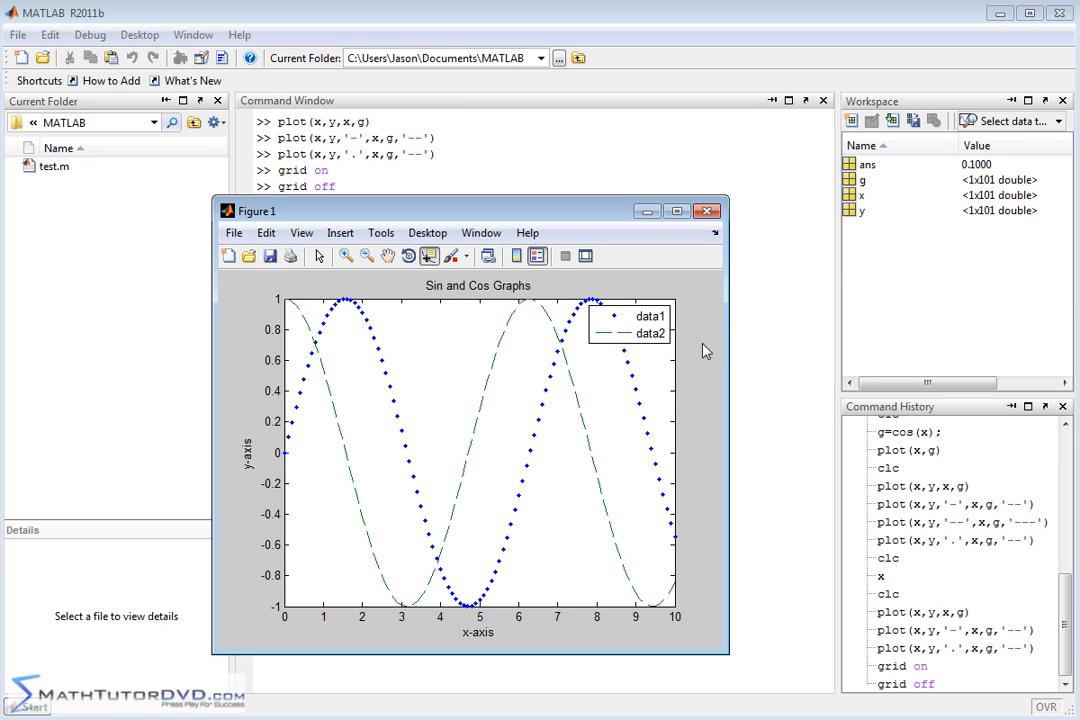
# - Remove the legend via the Insert menu and return to the Command Window
pyautogui.click(340, 232)
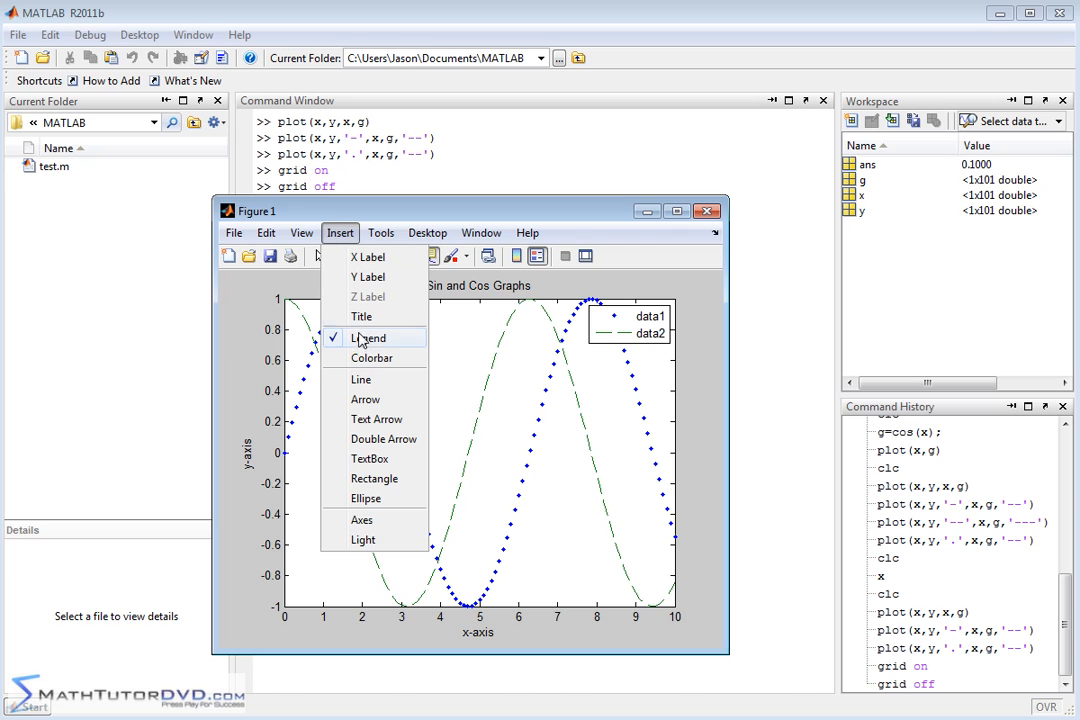
pyautogui.click(368, 336)
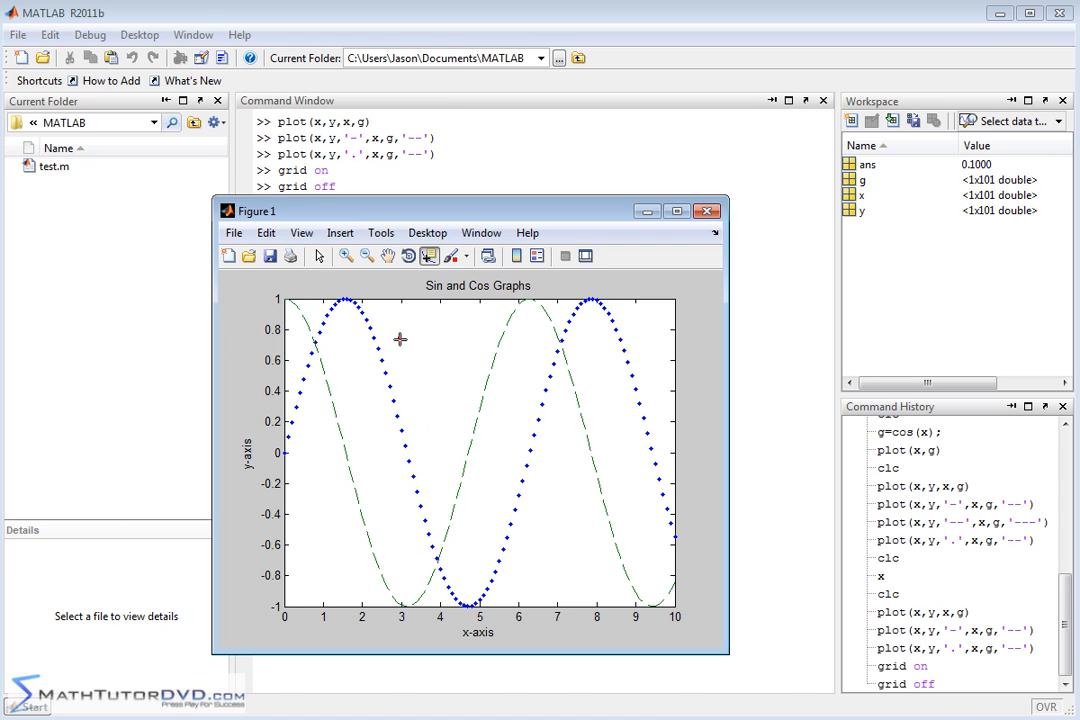
pyautogui.click(708, 212)
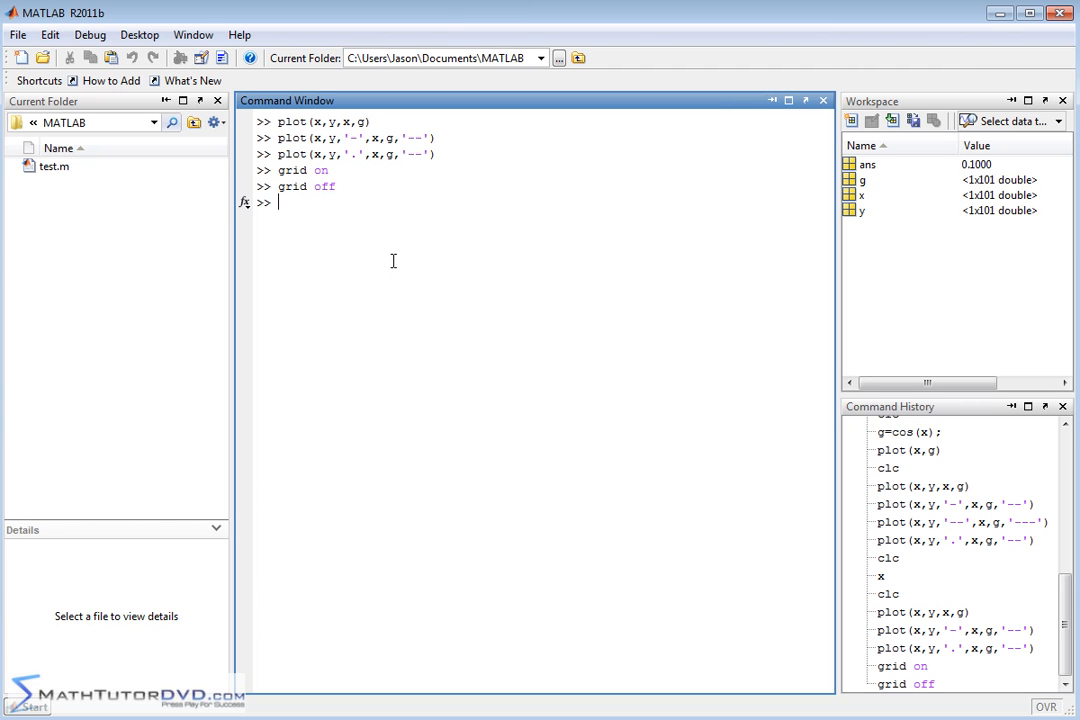
# - Enter legend('Sin(x)','Cos(x)') at the prompt to label the two curves
pyautogui.write('le')
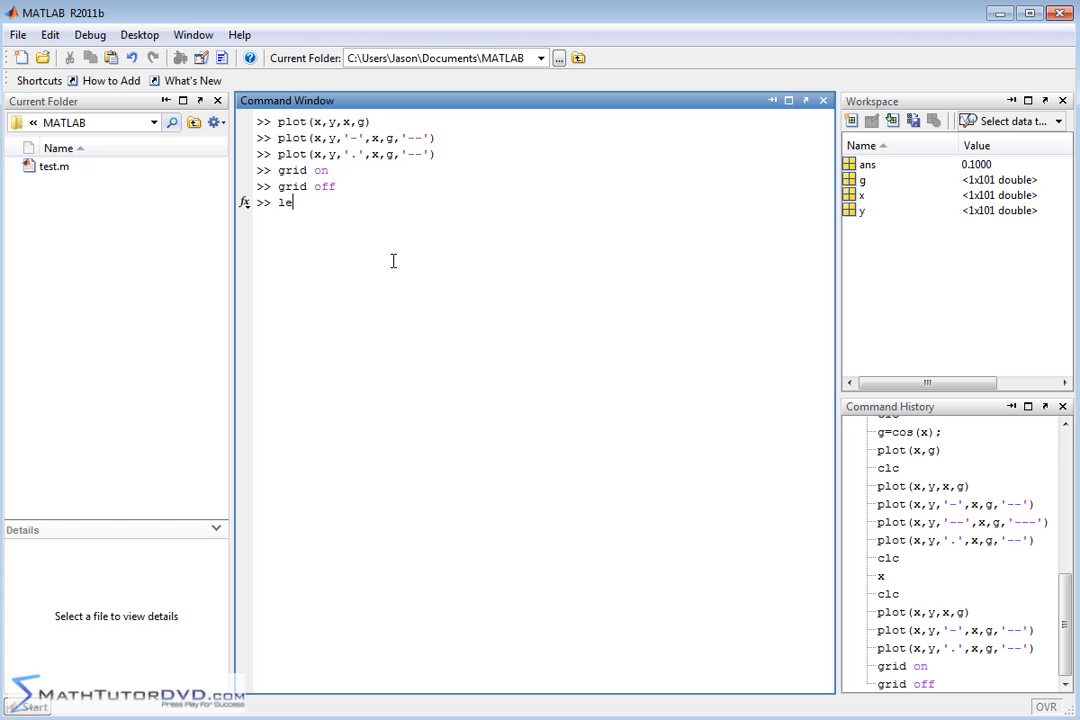
pyautogui.write('gend(')
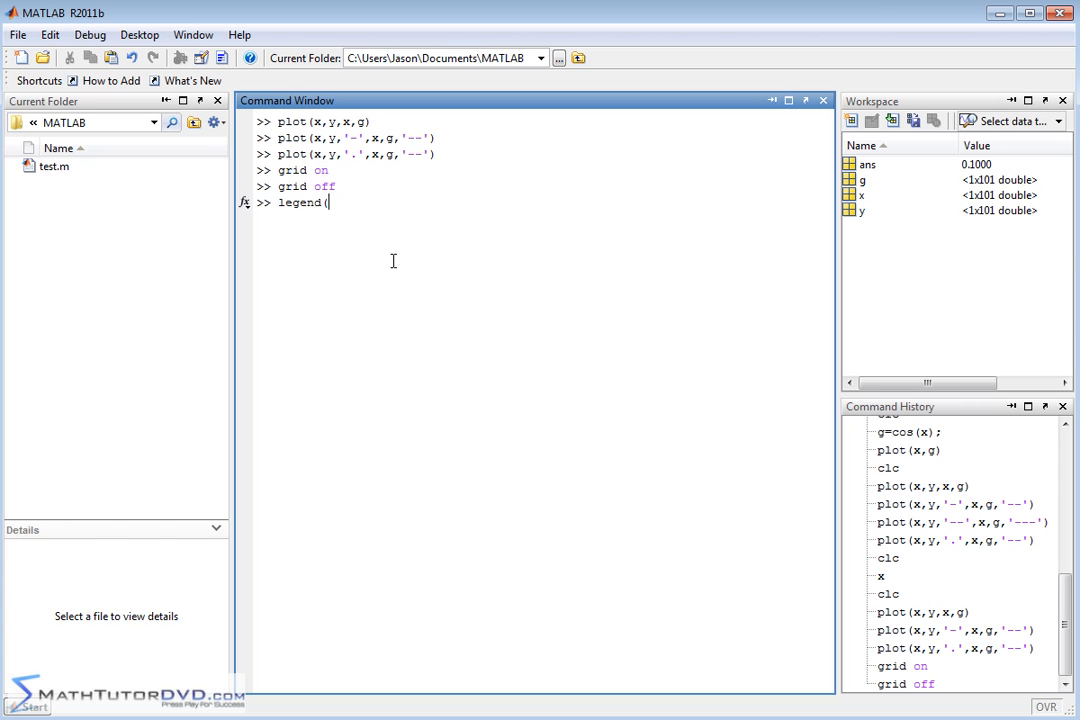
pyautogui.write("'")
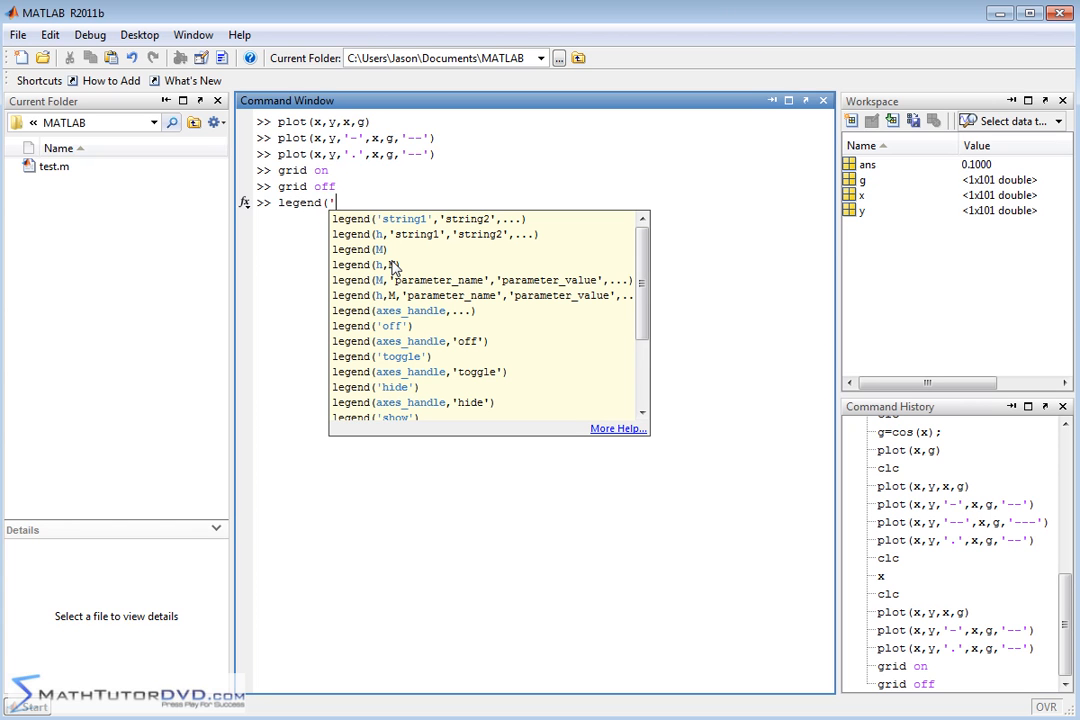
pyautogui.moveTo(462, 232)
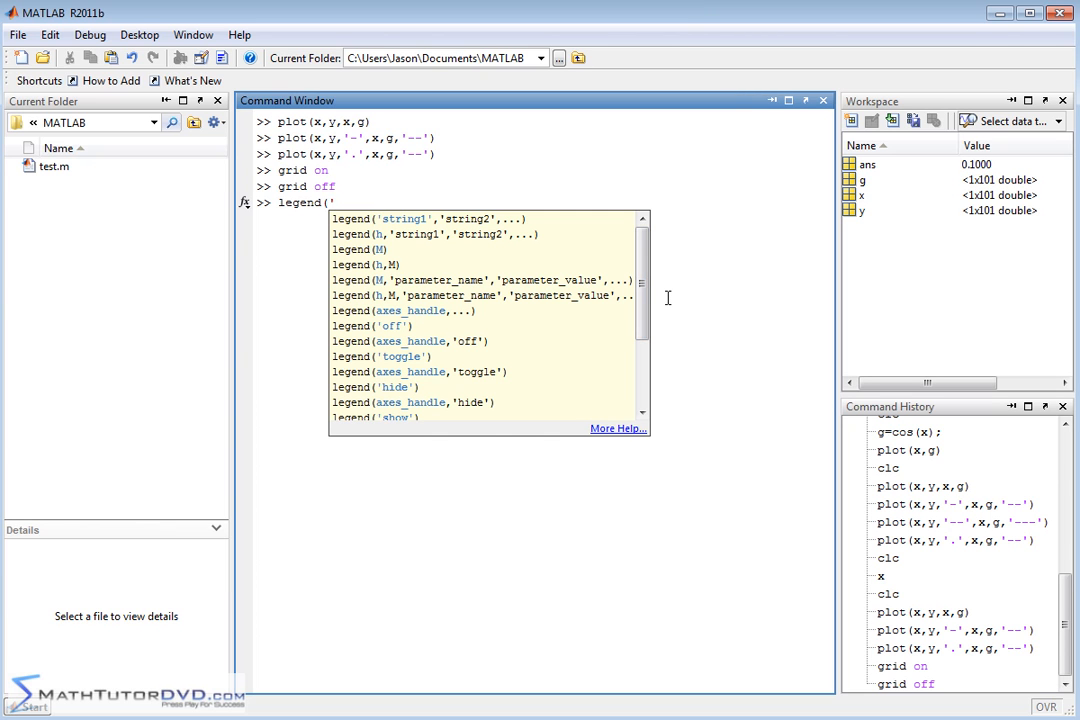
pyautogui.write('S')
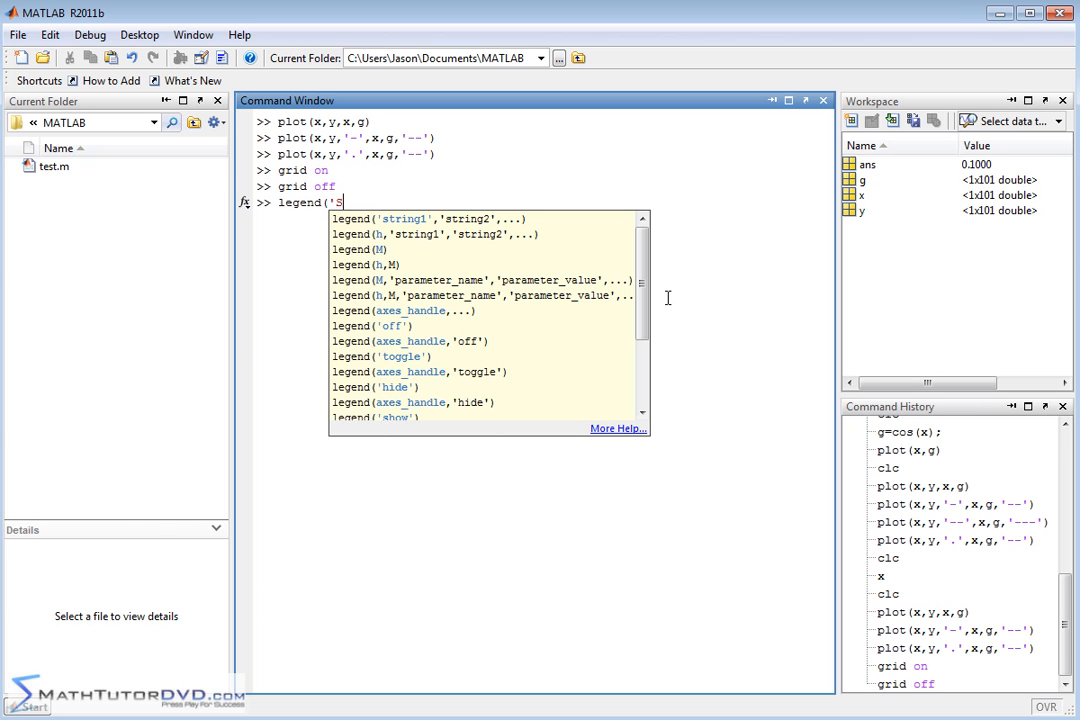
pyautogui.write("in(x)'")
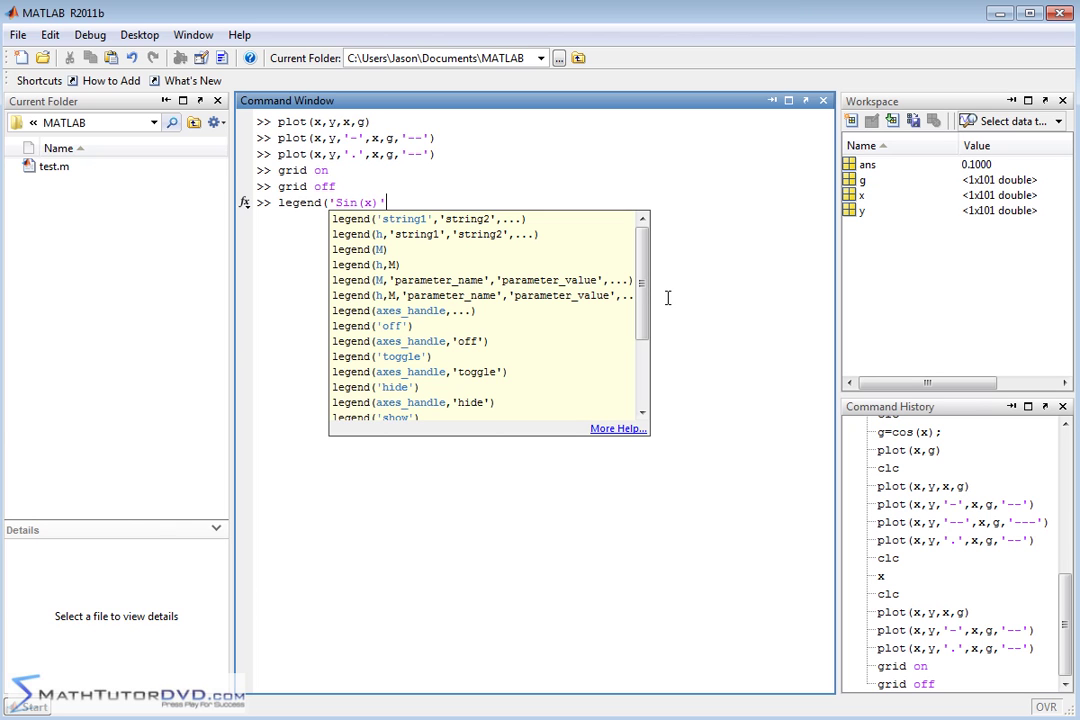
pyautogui.write(",'Cos(x)')")
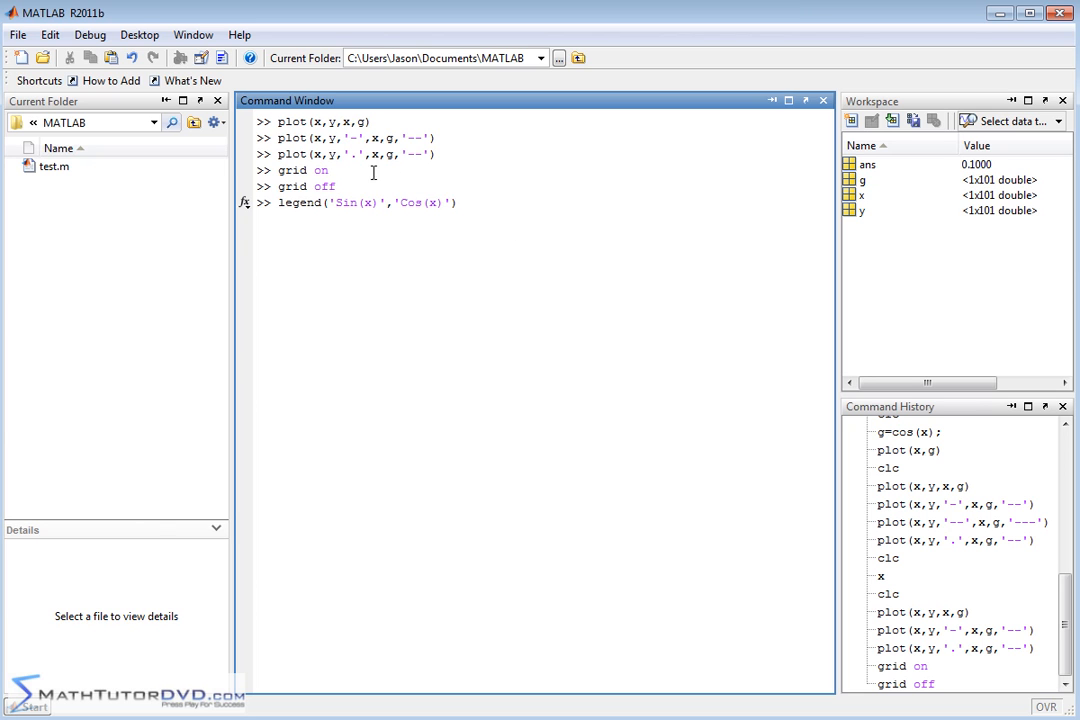
pyautogui.moveTo(392, 184)
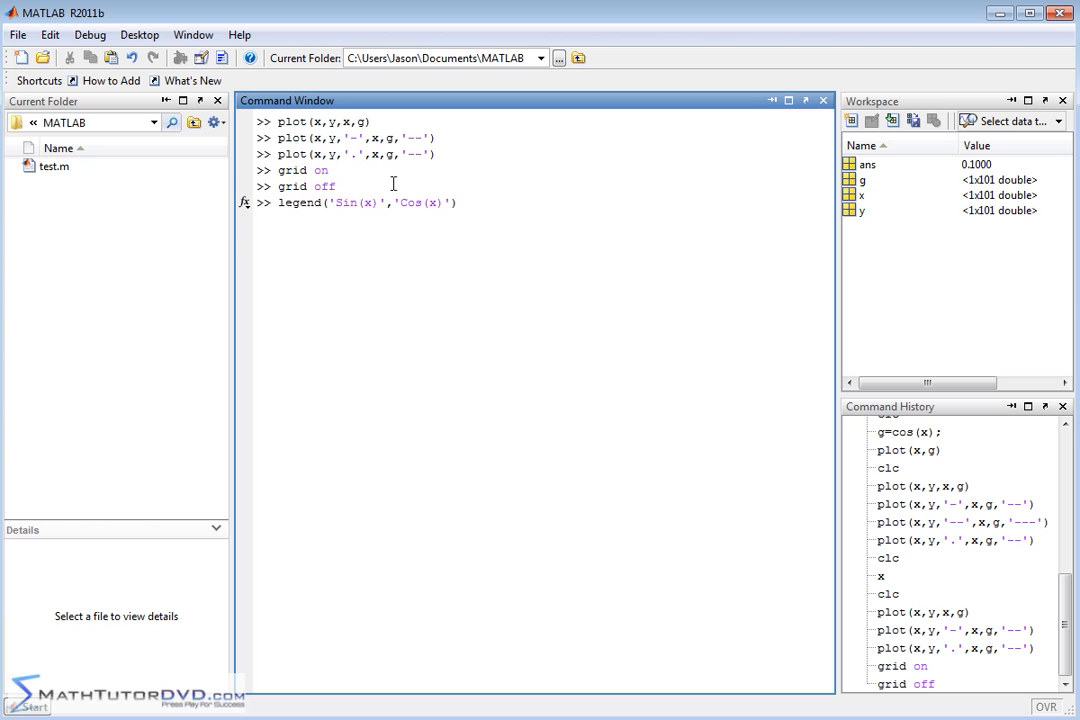
pyautogui.moveTo(372, 192)
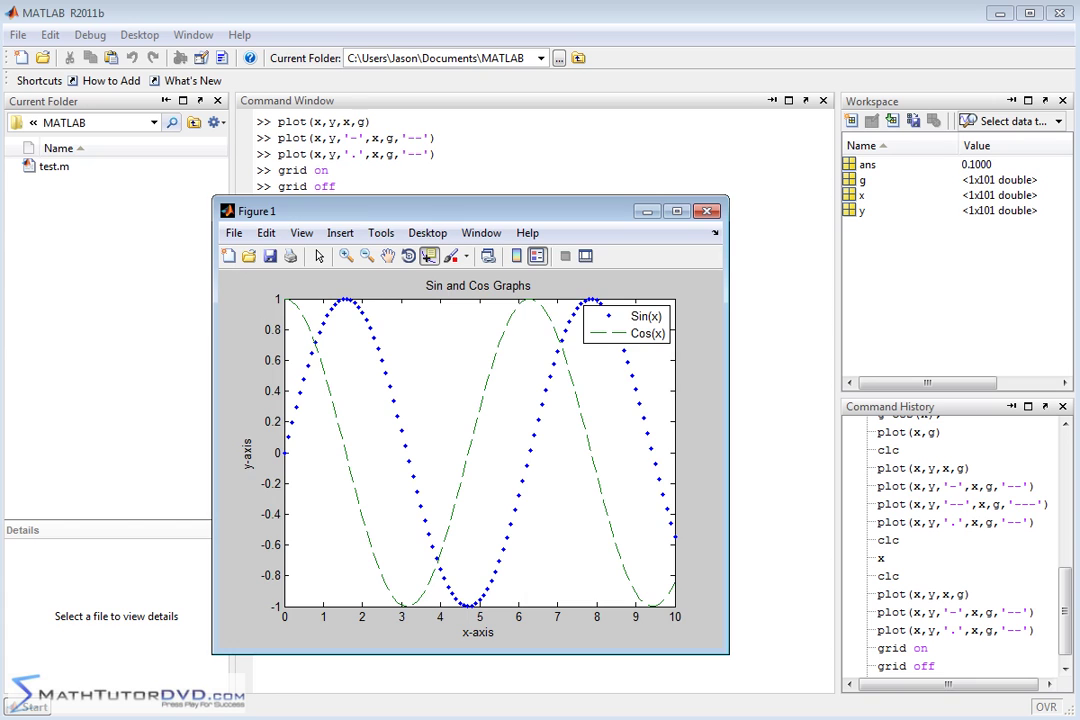
pyautogui.moveTo(612, 320)
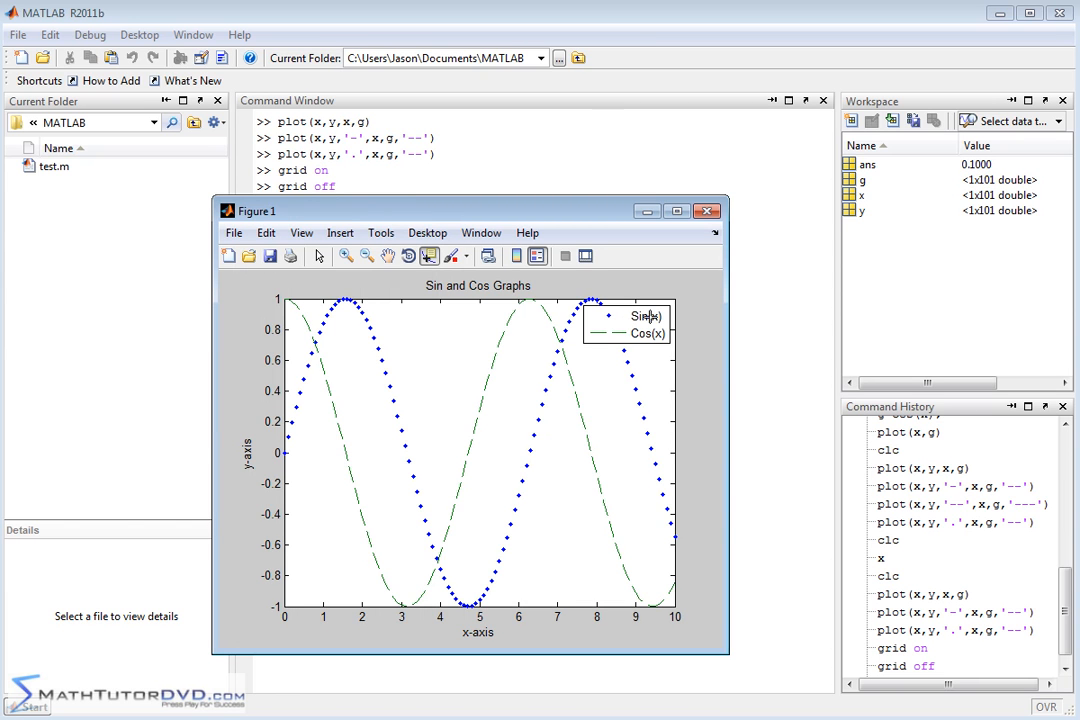
pyautogui.moveTo(688, 520)
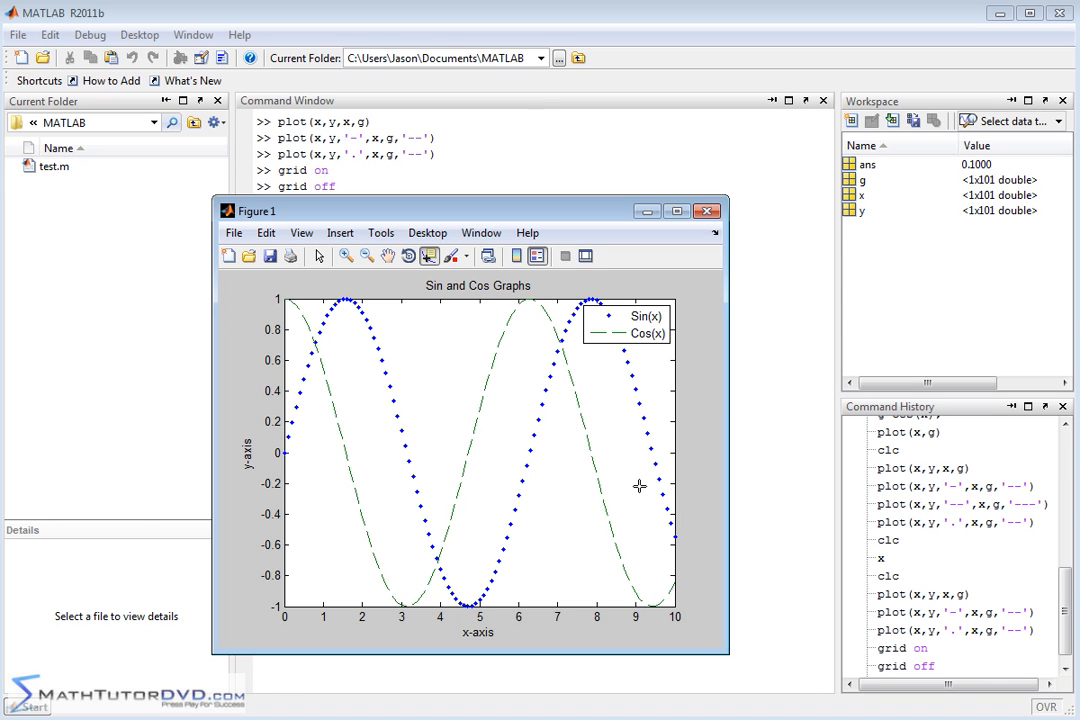
pyautogui.moveTo(430, 256)
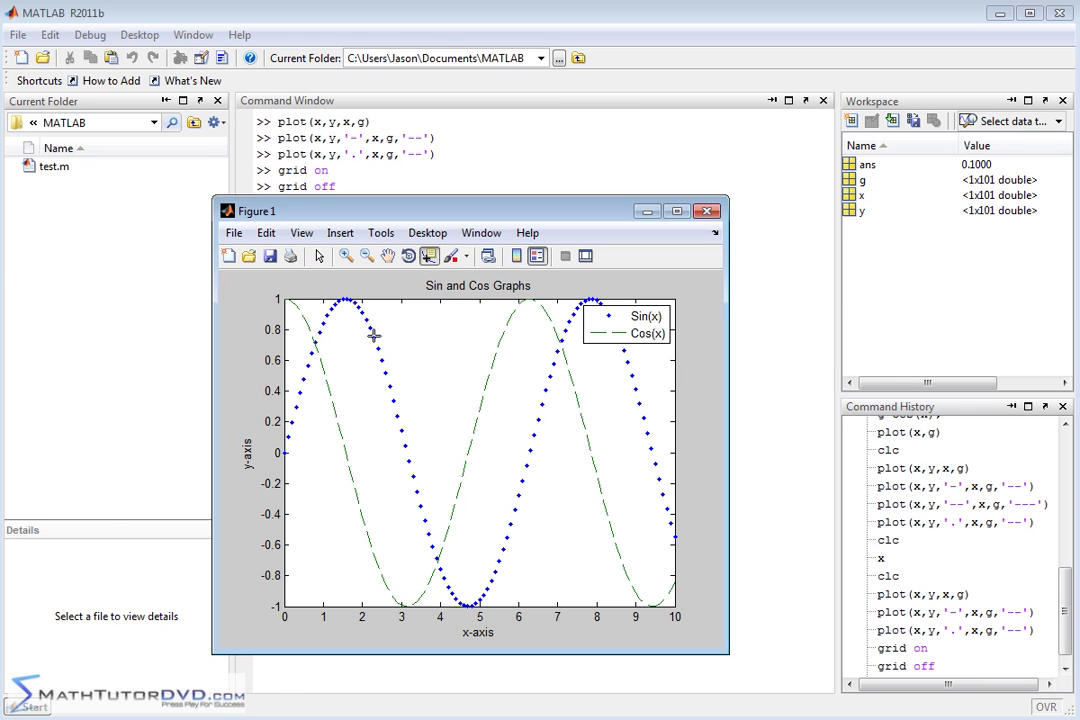
# - Place a data tip at X 3.9, Y -0.7259 and zoom in around the curves' crossing near x 4
pyautogui.click(372, 338)
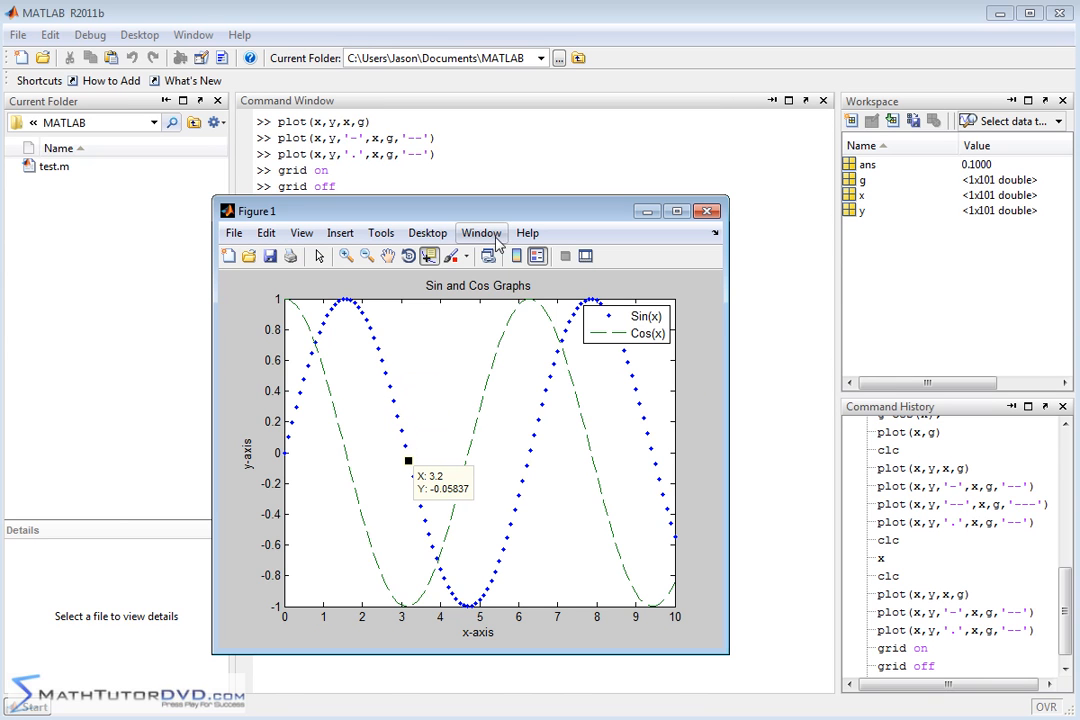
pyautogui.click(496, 342)
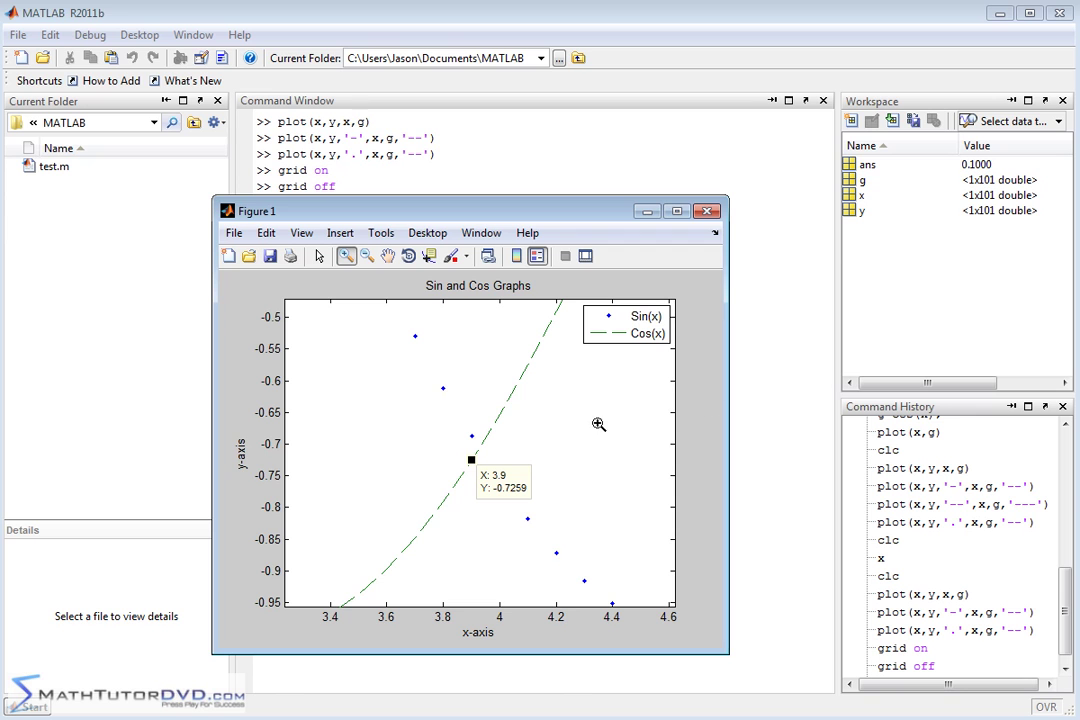
pyautogui.click(708, 212)
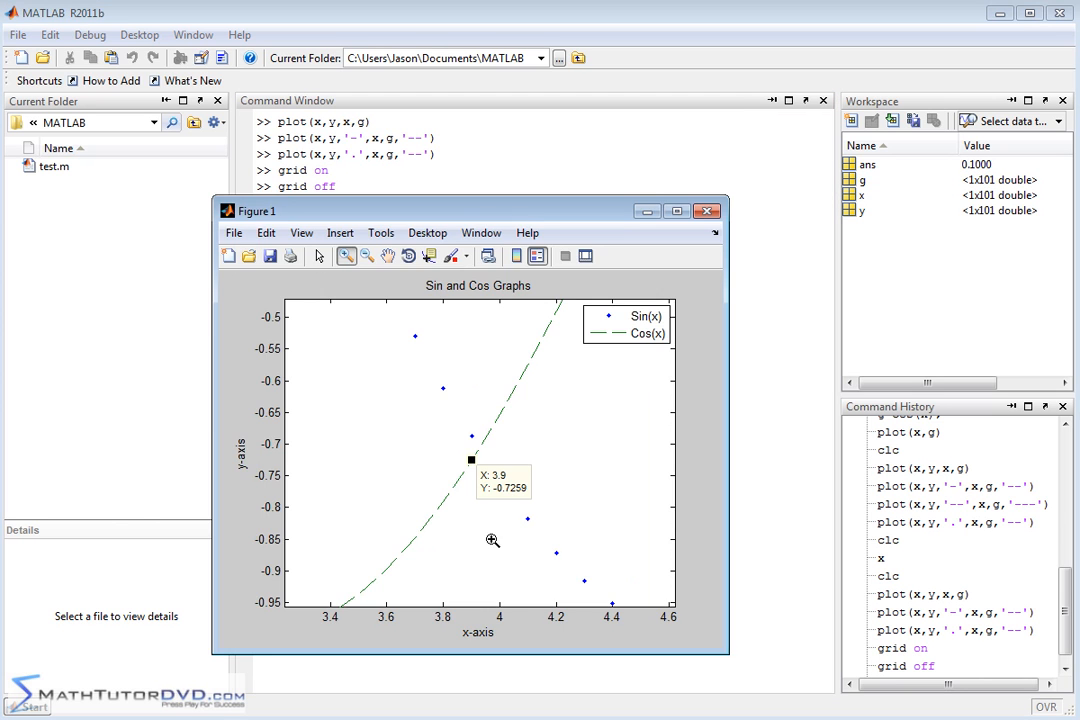
pyautogui.moveTo(402, 304)
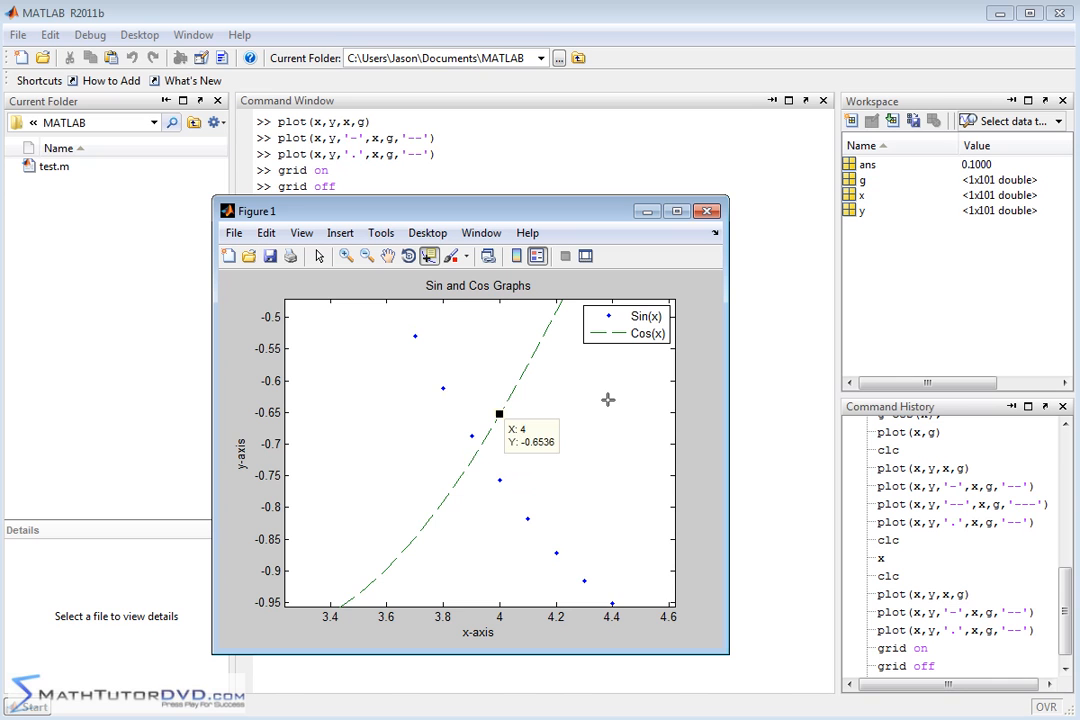
pyautogui.click(440, 500)
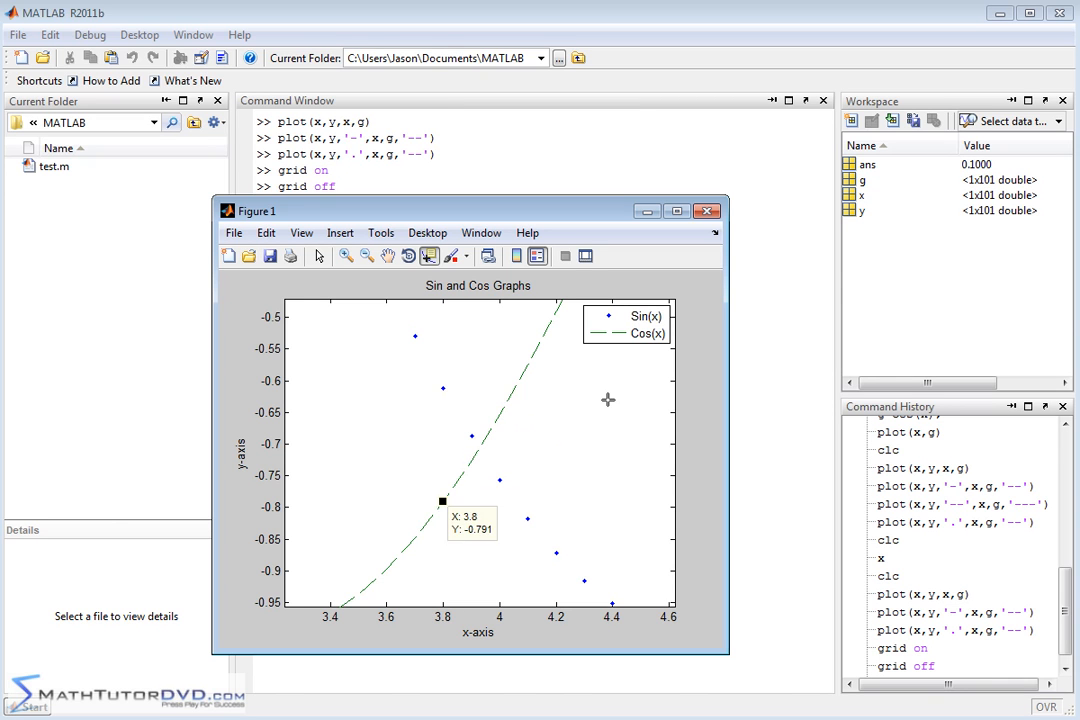
pyautogui.click(468, 456)
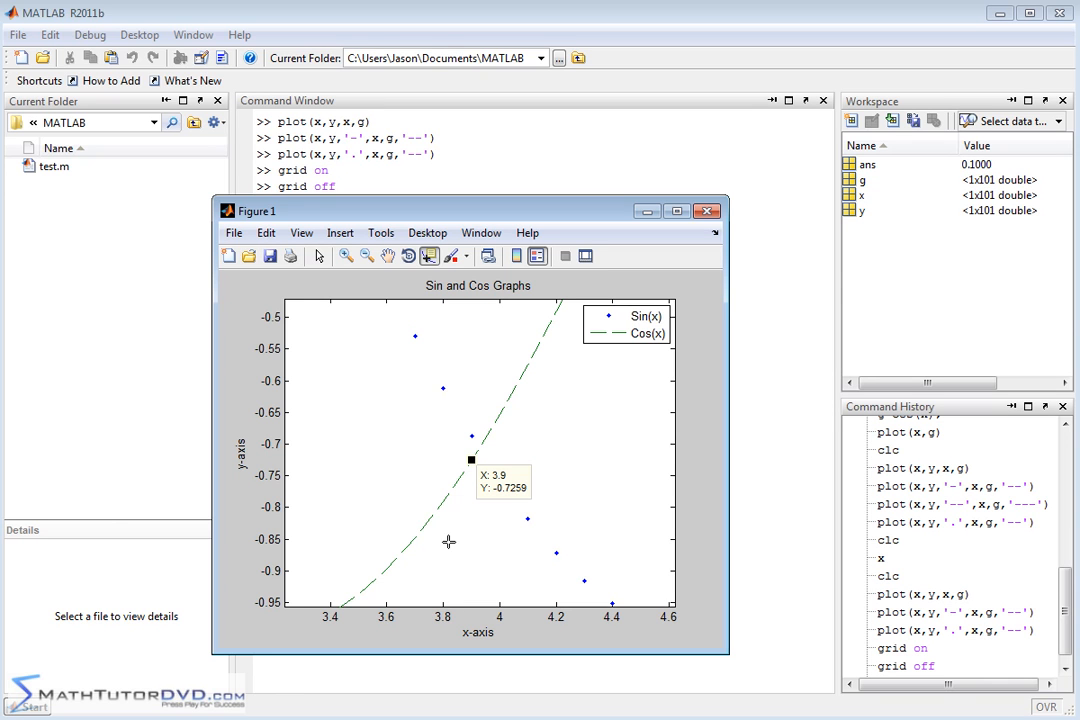
pyautogui.moveTo(704, 438)
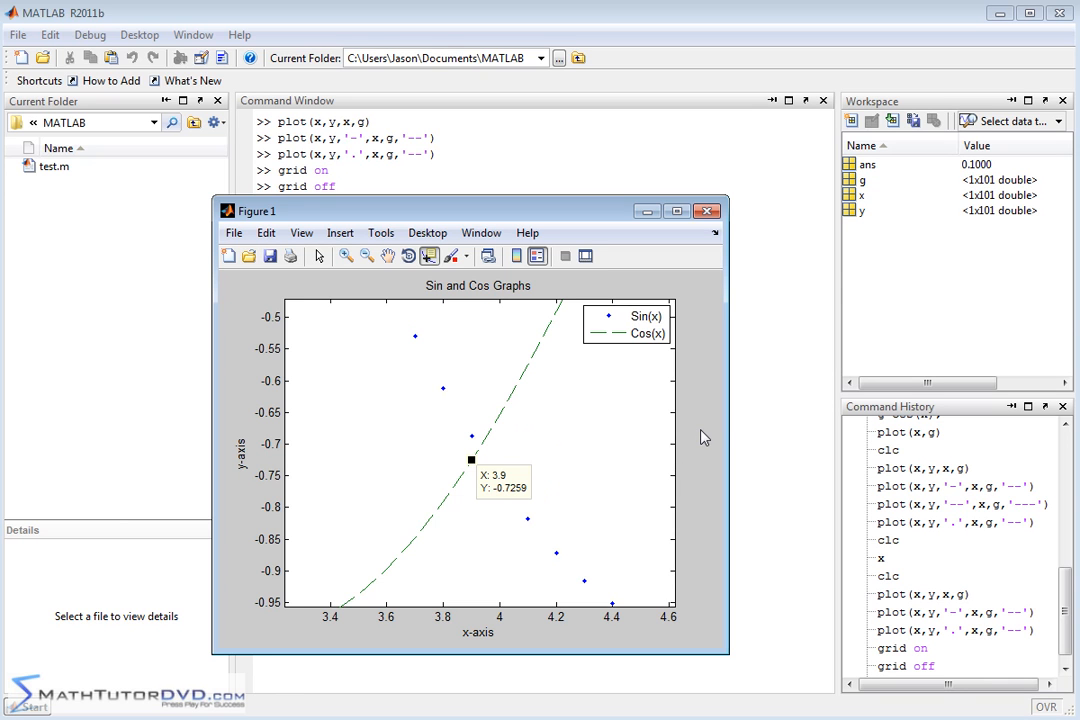
pyautogui.moveTo(488, 490)
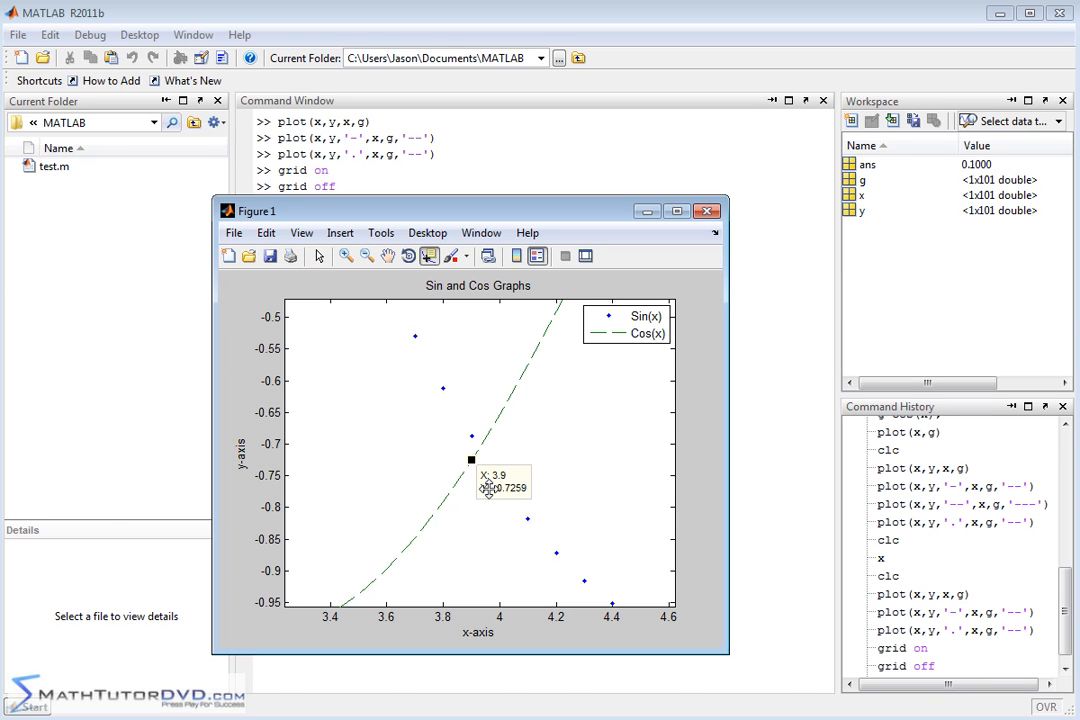
pyautogui.moveTo(522, 540)
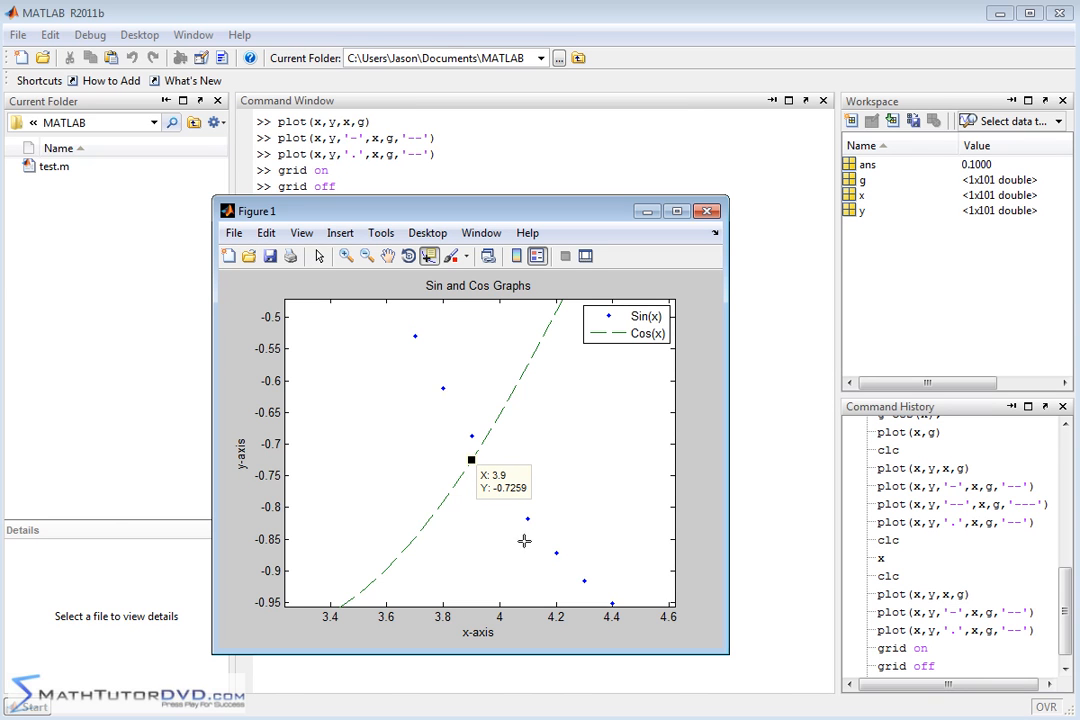
pyautogui.moveTo(480, 450)
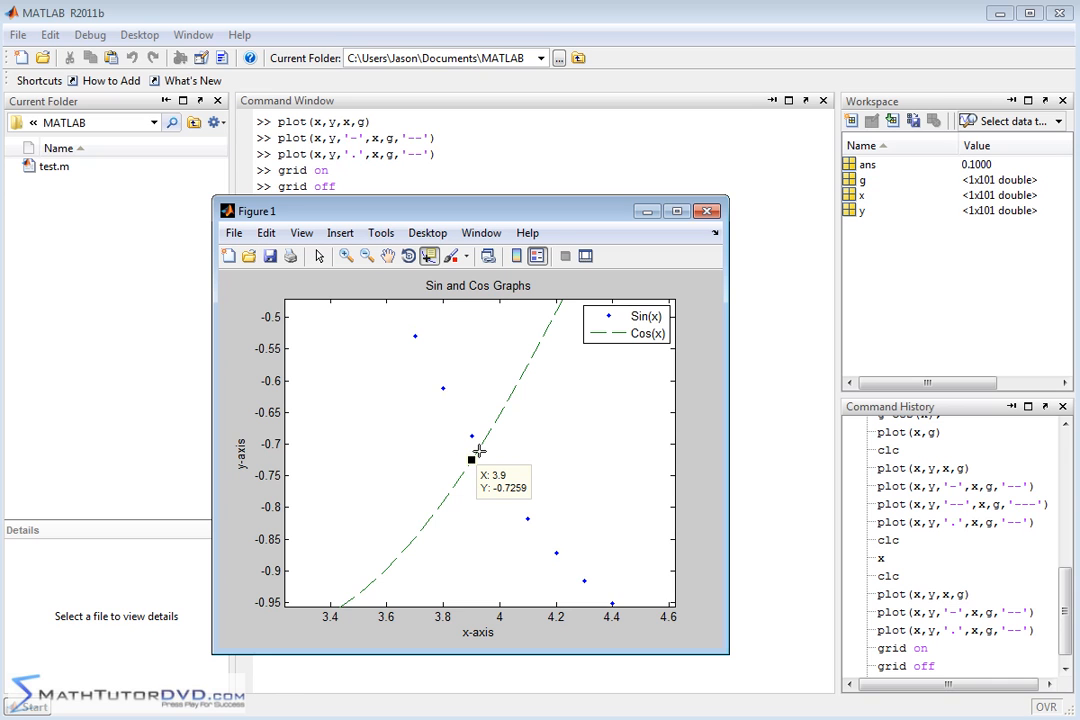
pyautogui.moveTo(590, 524)
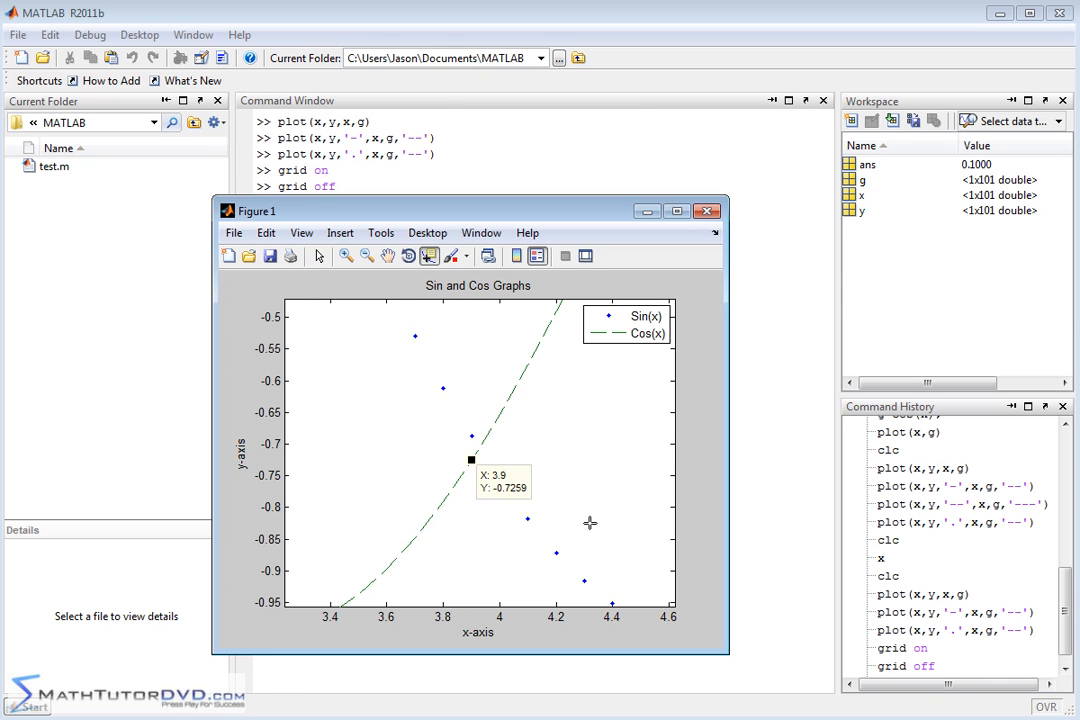